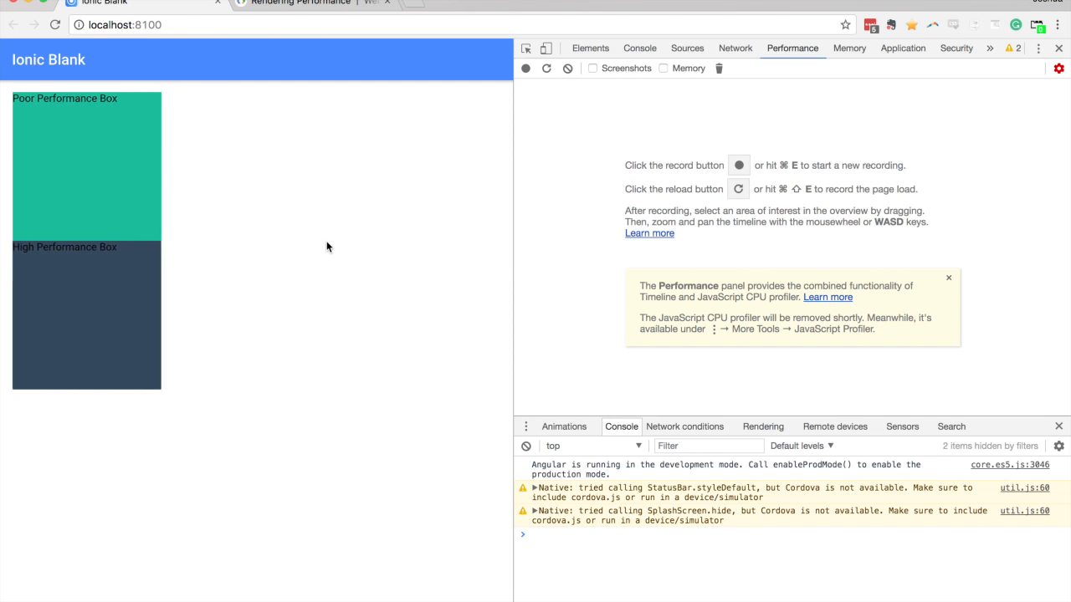
pyautogui.moveTo(67, 81)
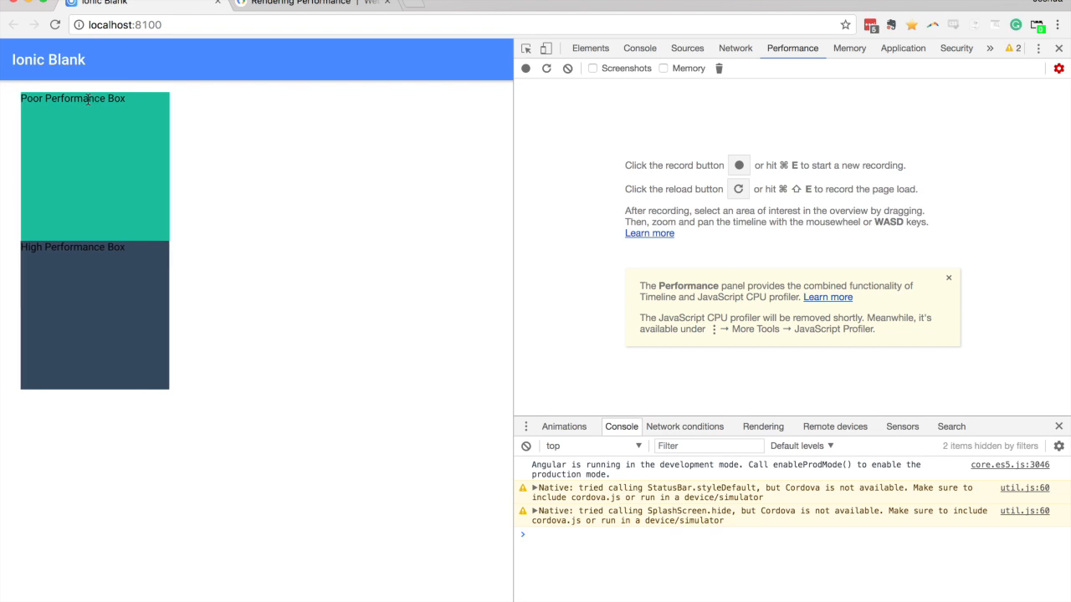
pyautogui.moveTo(126, 118)
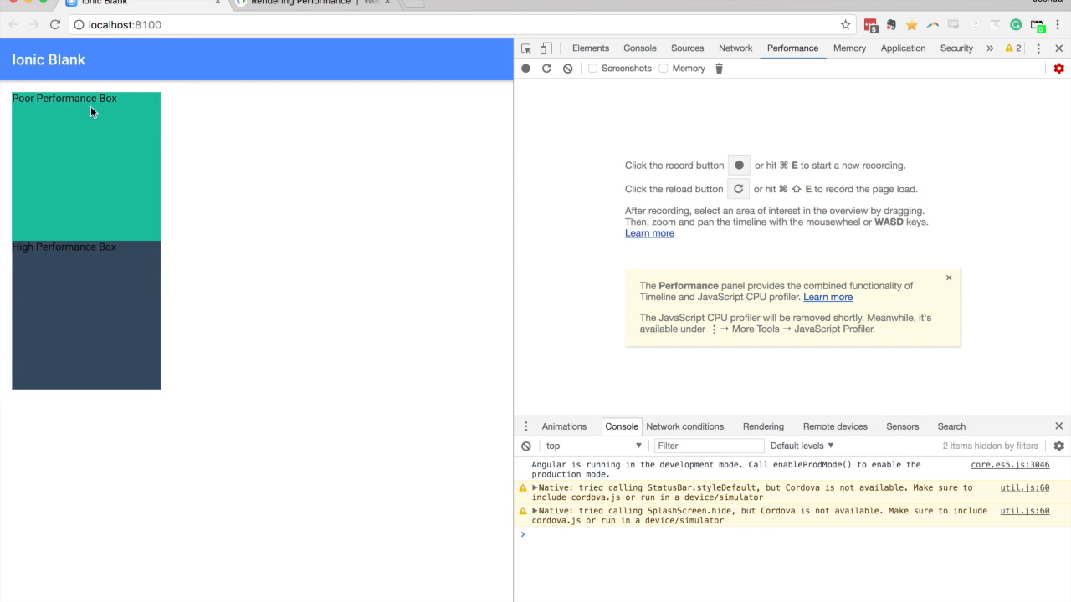
pyautogui.moveTo(100, 129)
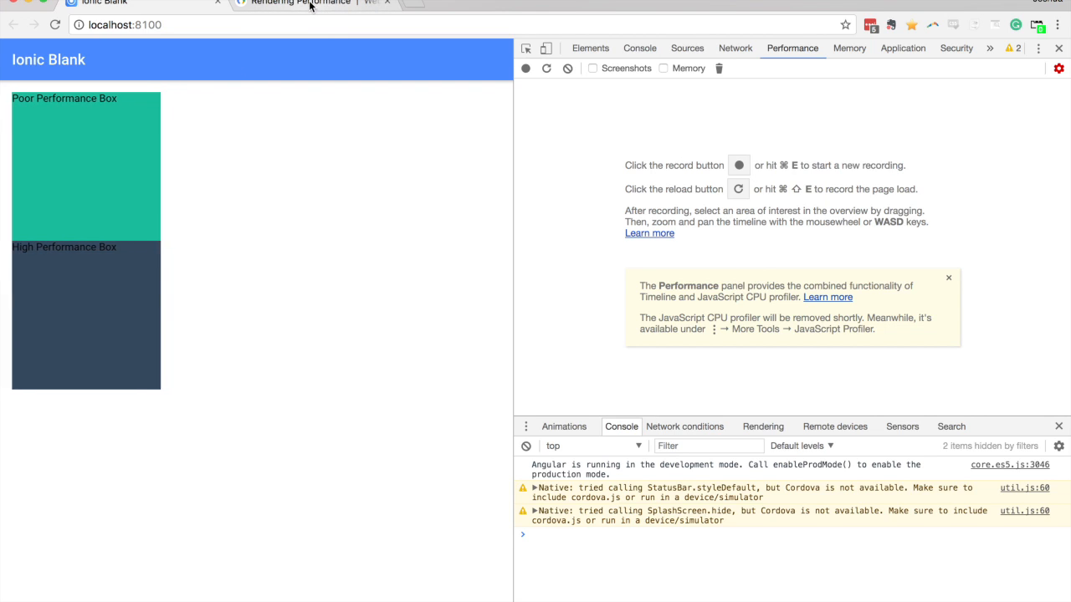
# - Bring the Rendering Performance article's pixel pipeline diagram into view, then leave the tab
pyautogui.click(301, 4)
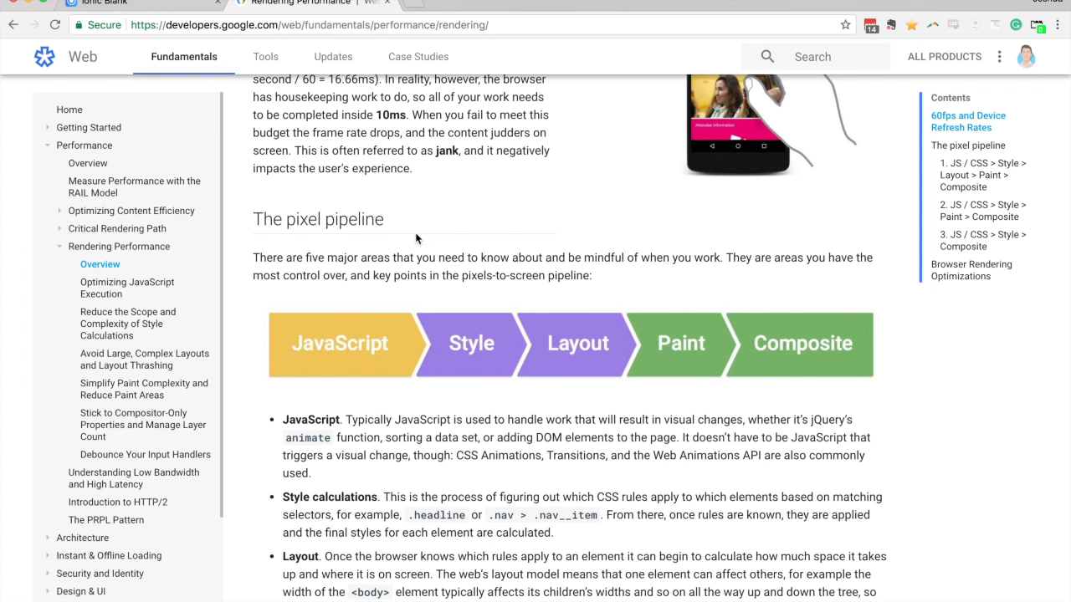
pyautogui.scroll(-3)
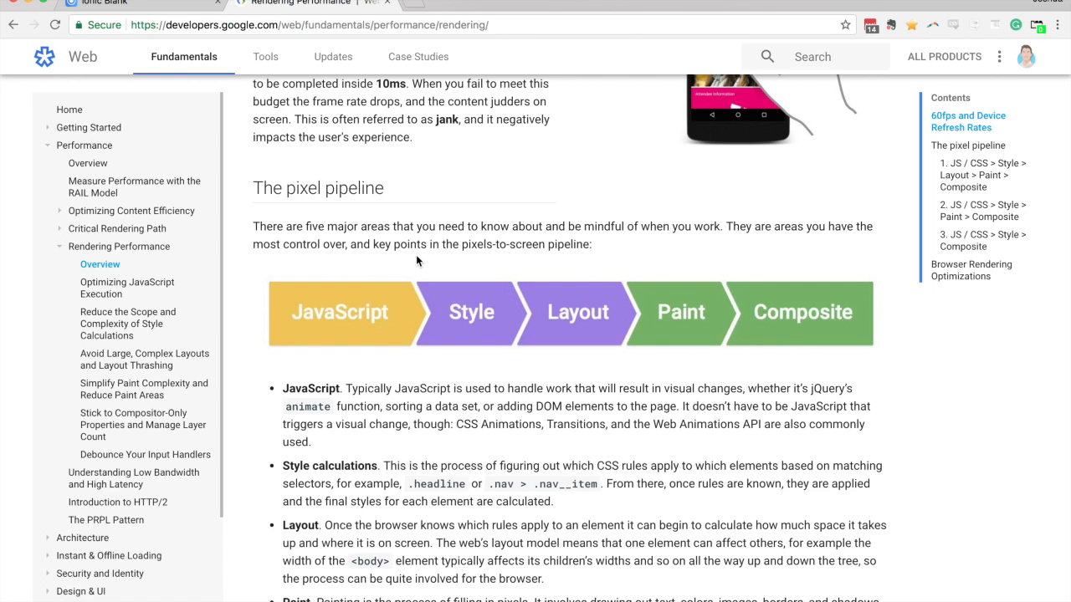
pyautogui.moveTo(311, 301)
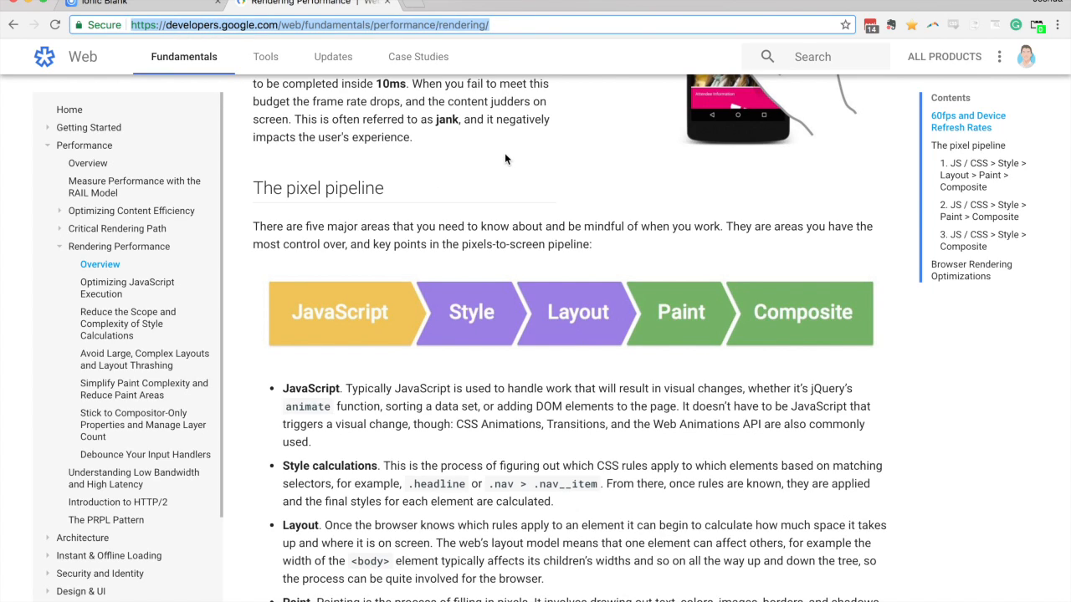
pyautogui.moveTo(477, 243)
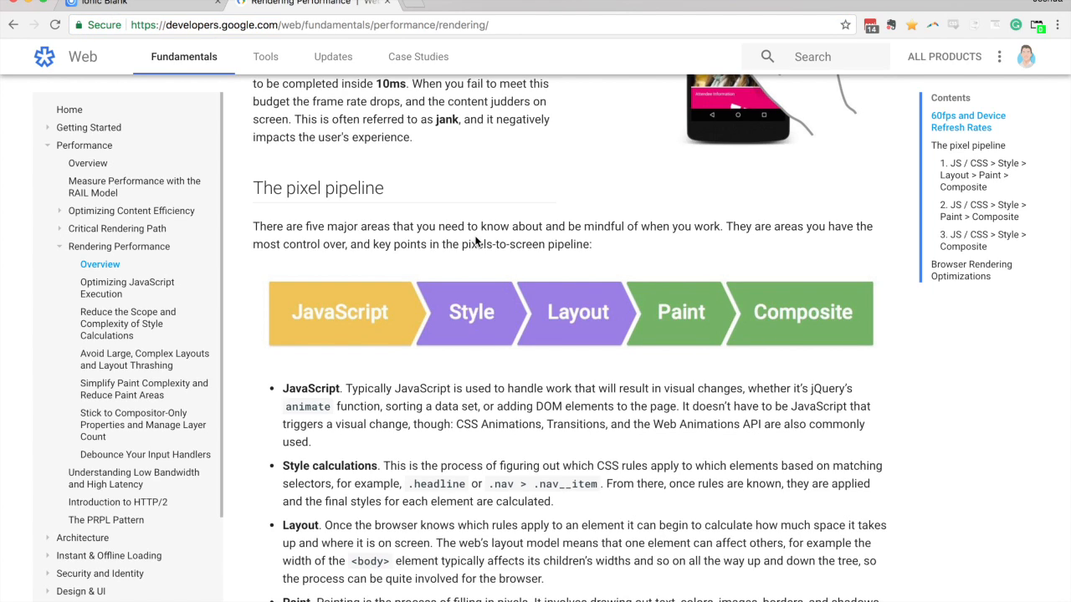
pyautogui.moveTo(321, 315)
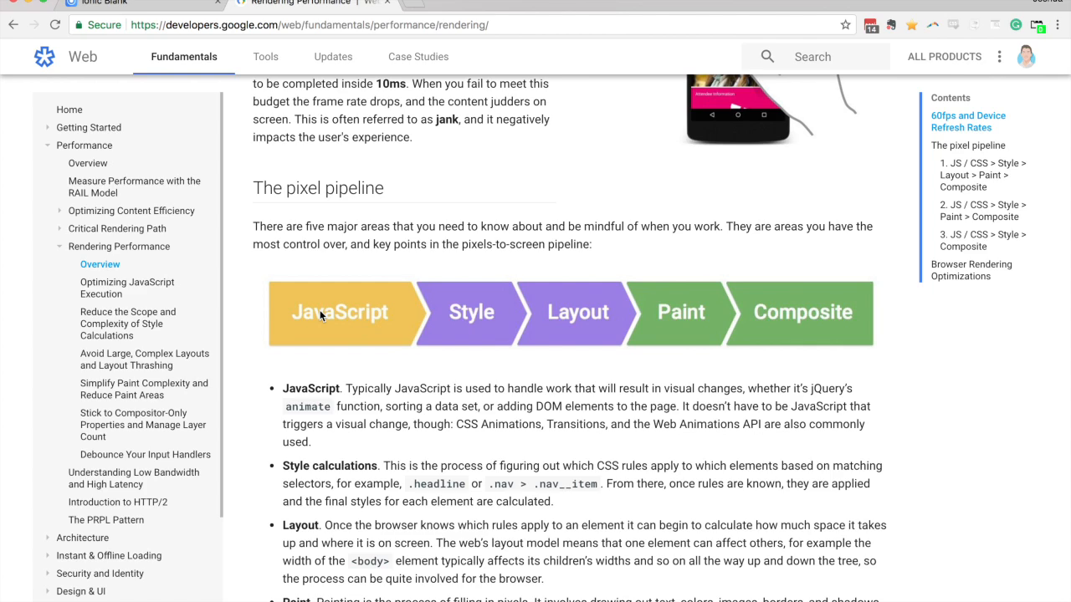
pyautogui.moveTo(451, 318)
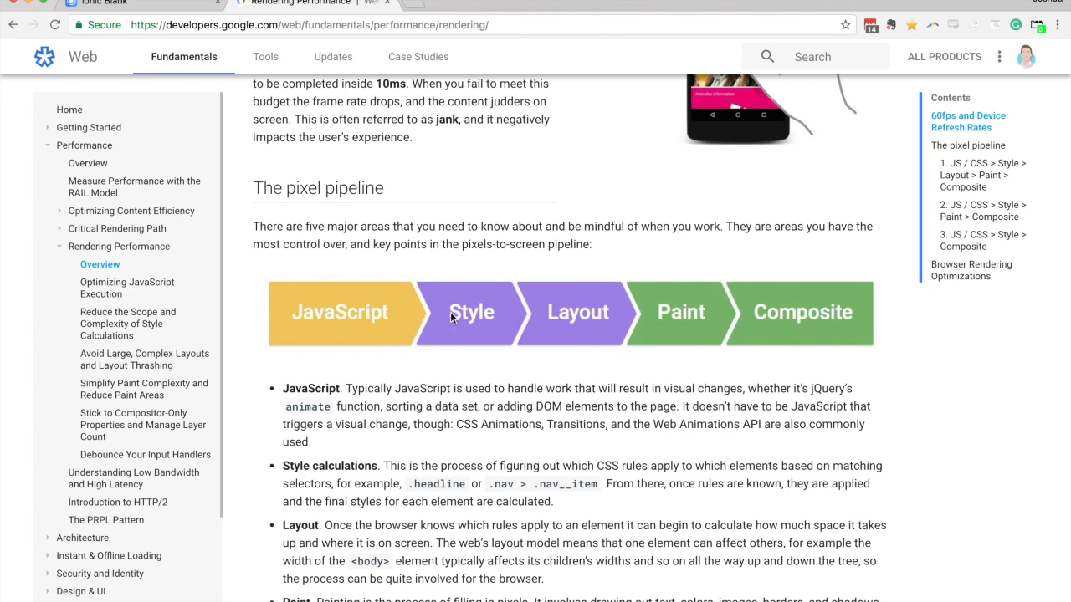
pyautogui.moveTo(362, 324)
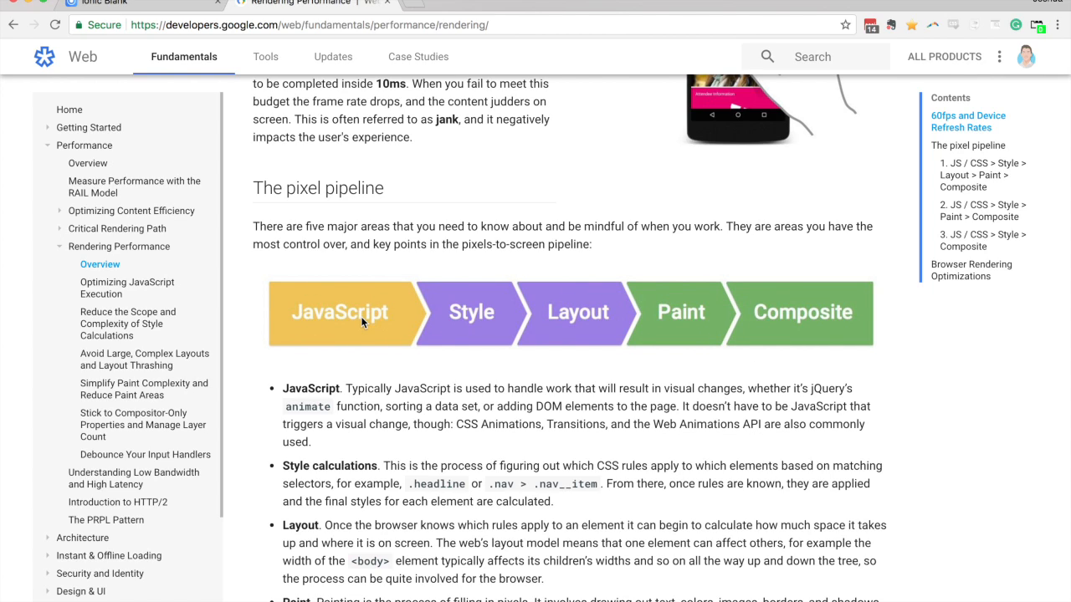
pyautogui.moveTo(365, 347)
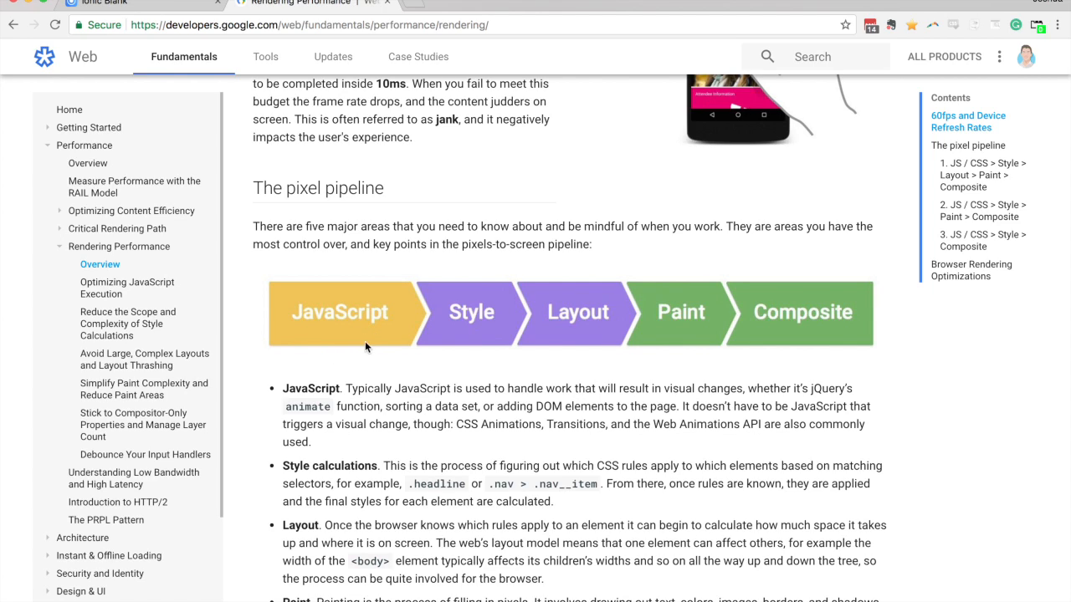
pyautogui.moveTo(327, 326)
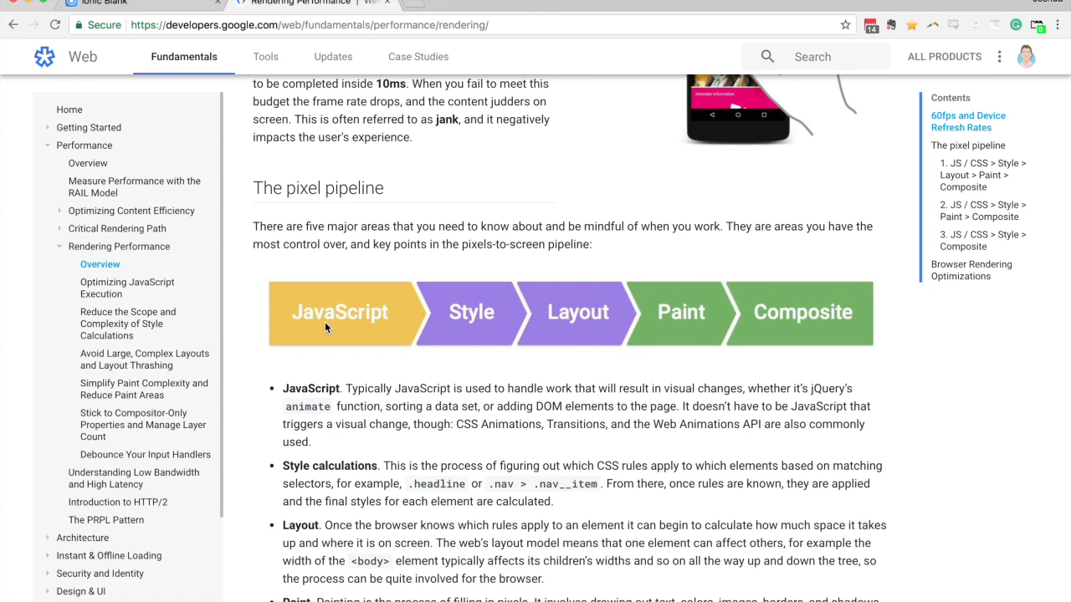
pyautogui.moveTo(342, 316)
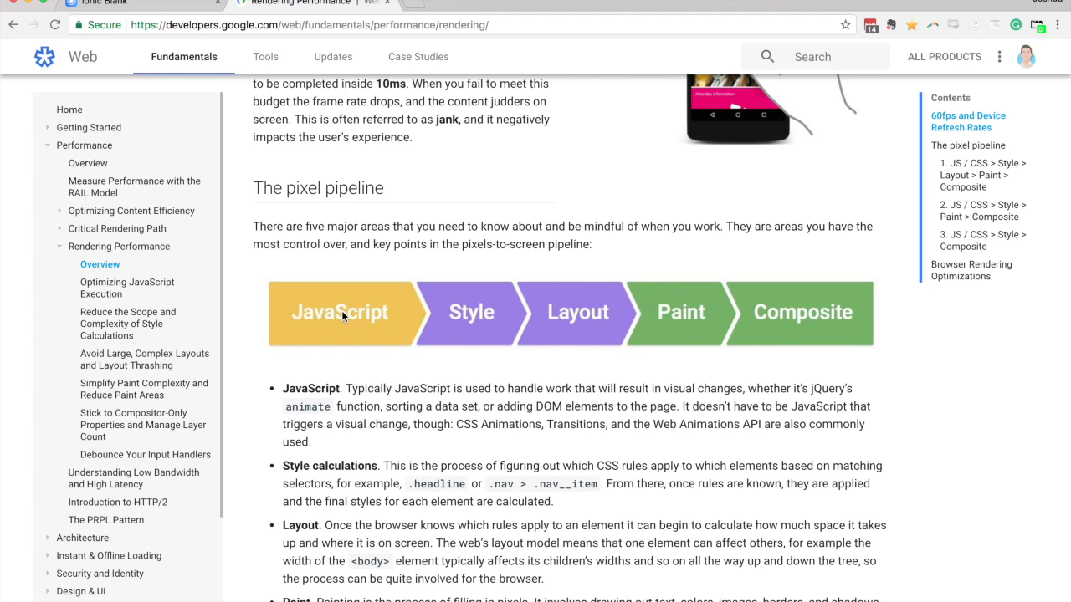
pyautogui.moveTo(515, 301)
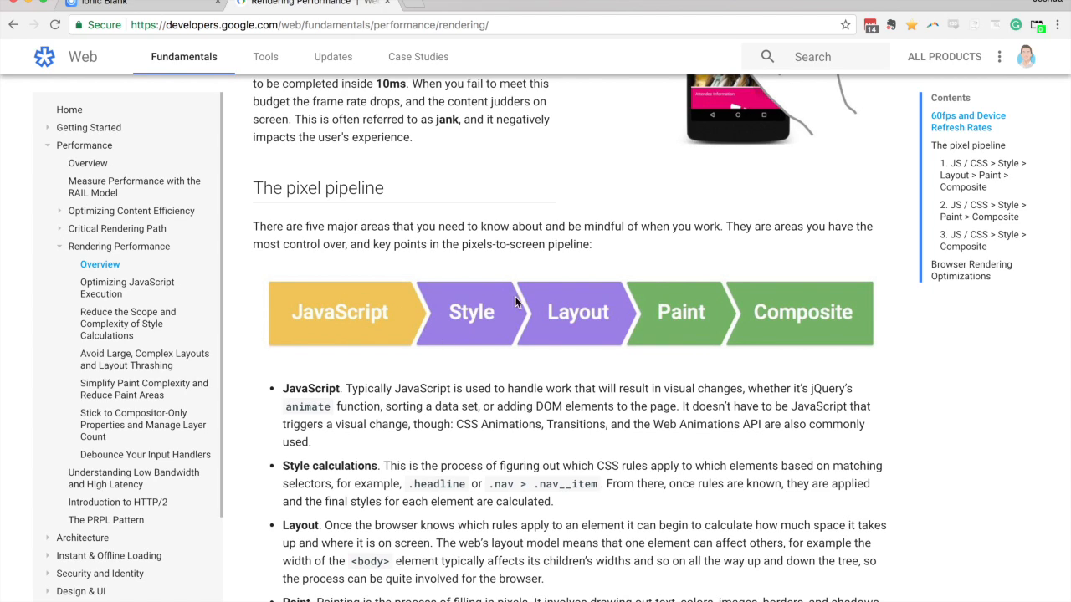
pyautogui.moveTo(438, 346)
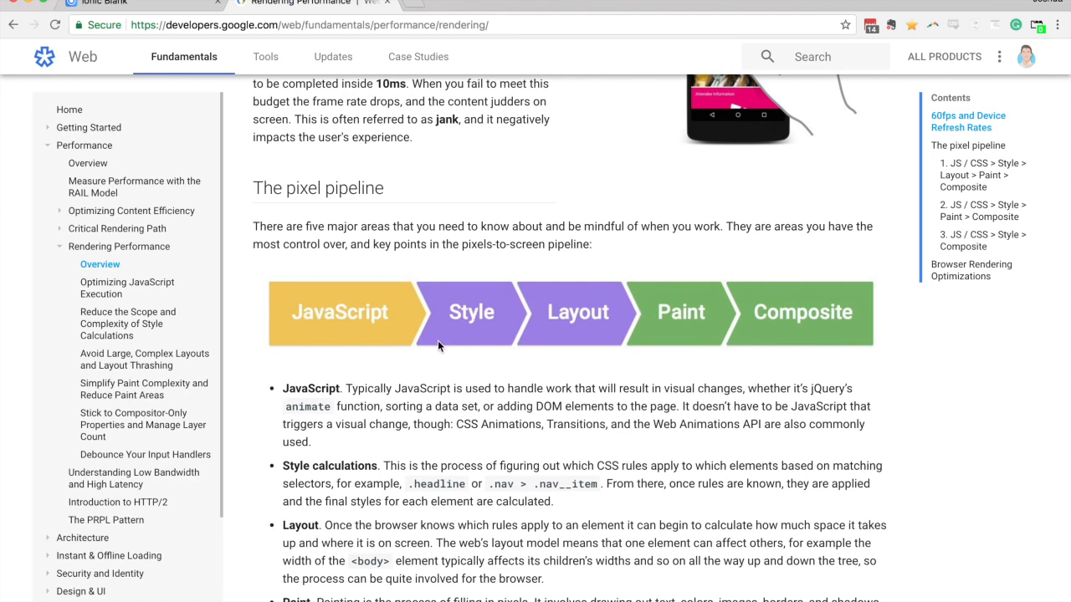
pyautogui.moveTo(412, 333)
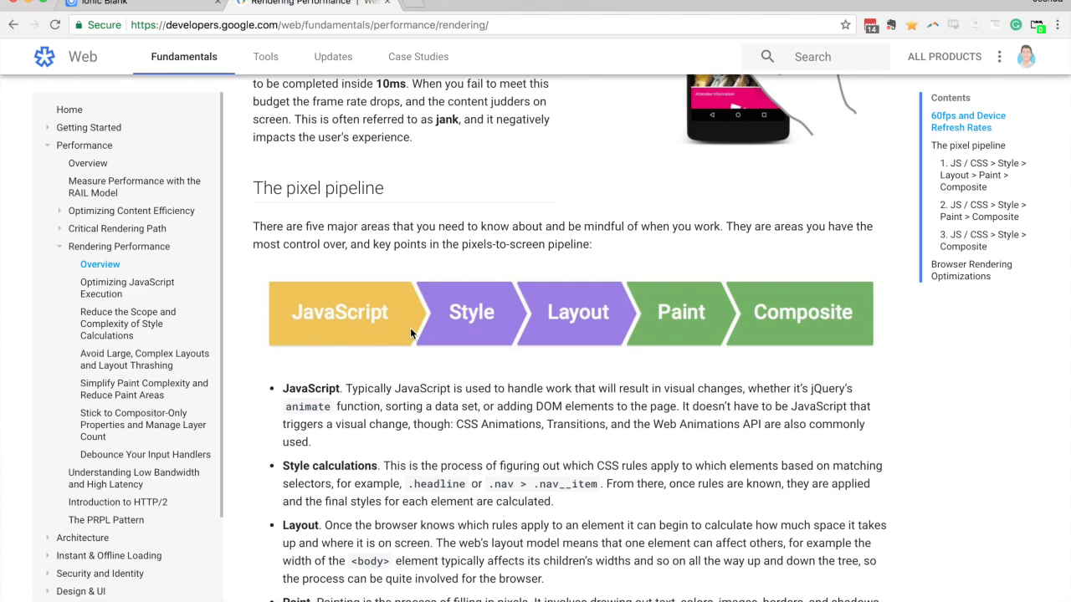
pyautogui.moveTo(460, 328)
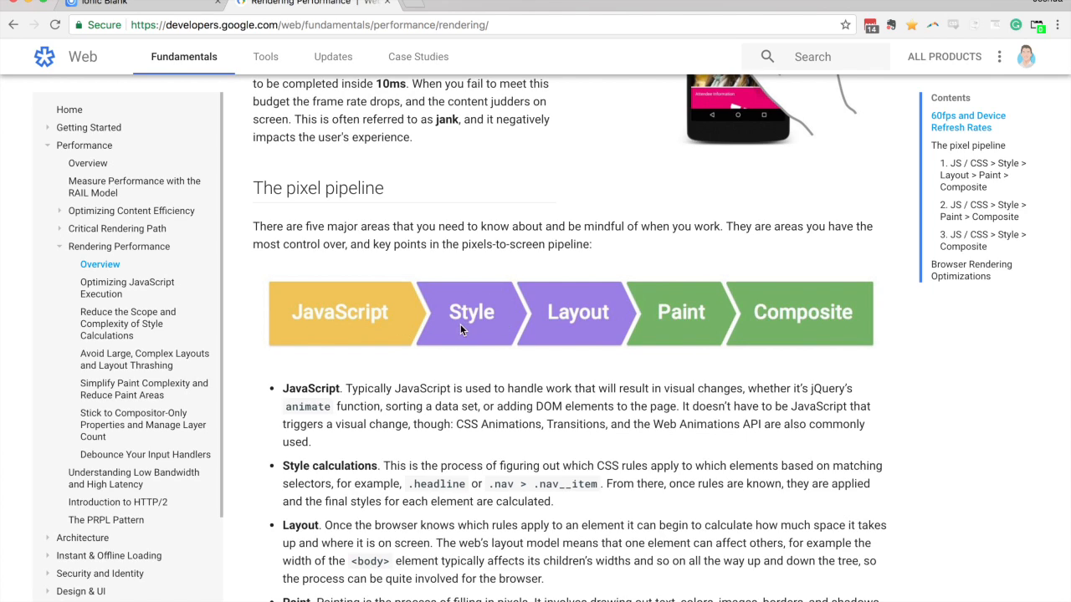
pyautogui.moveTo(479, 328)
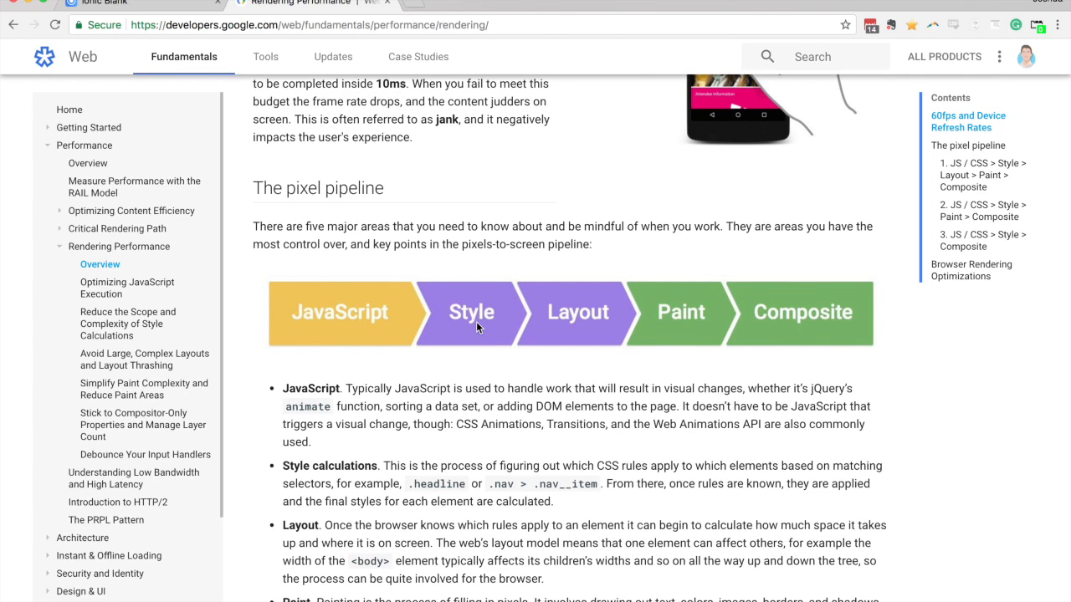
pyautogui.moveTo(569, 309)
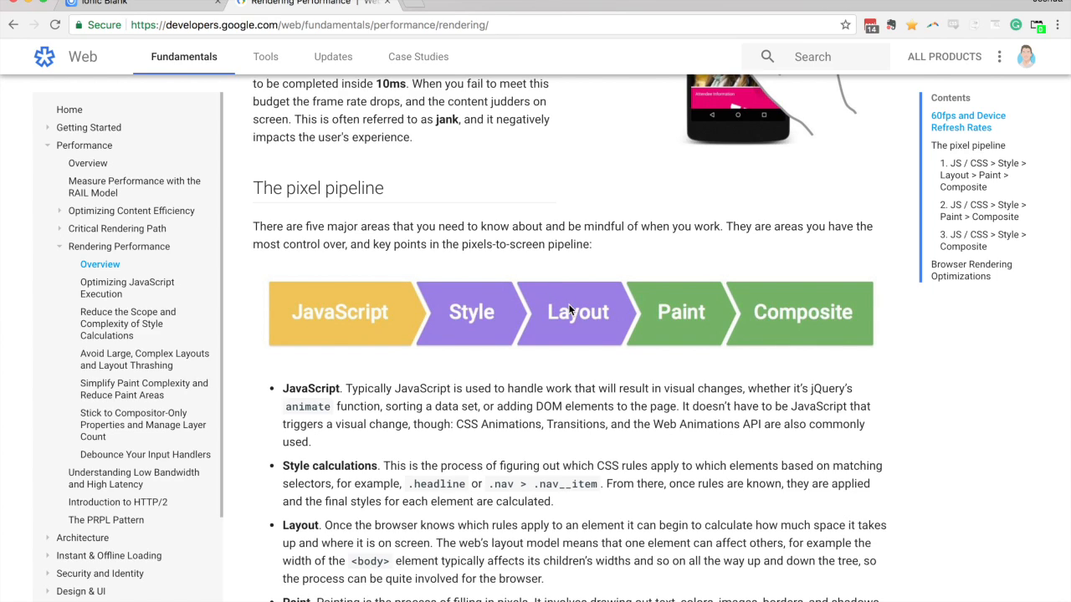
pyautogui.moveTo(597, 328)
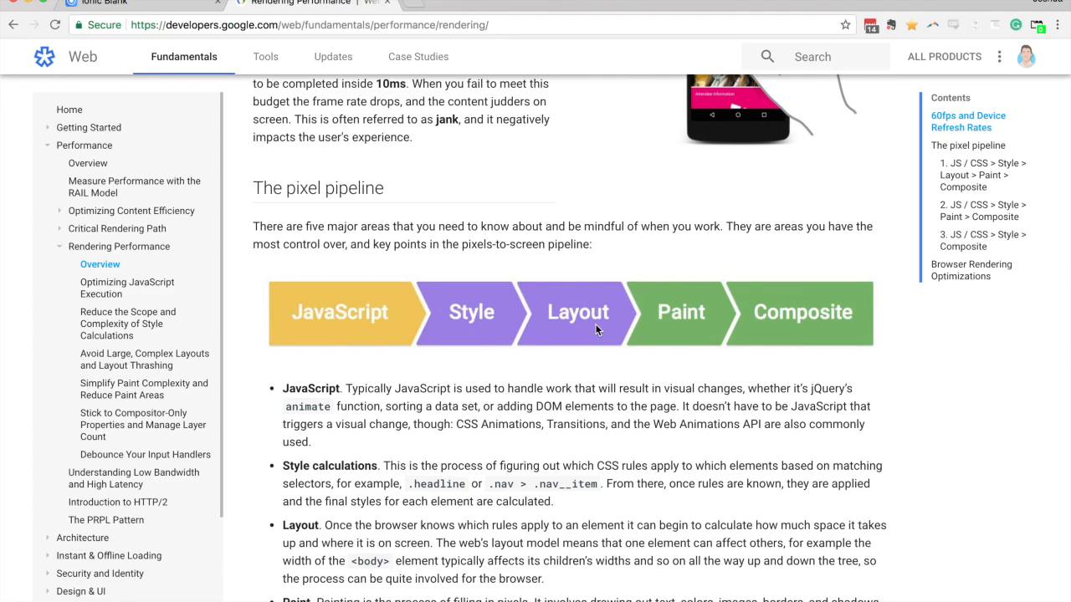
pyautogui.moveTo(684, 326)
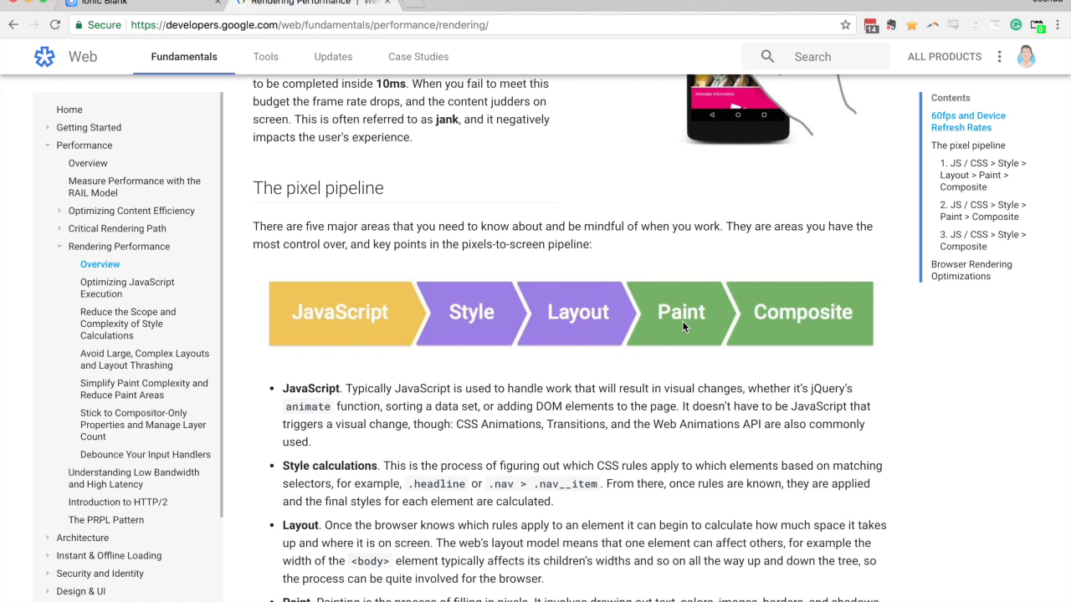
pyautogui.moveTo(771, 316)
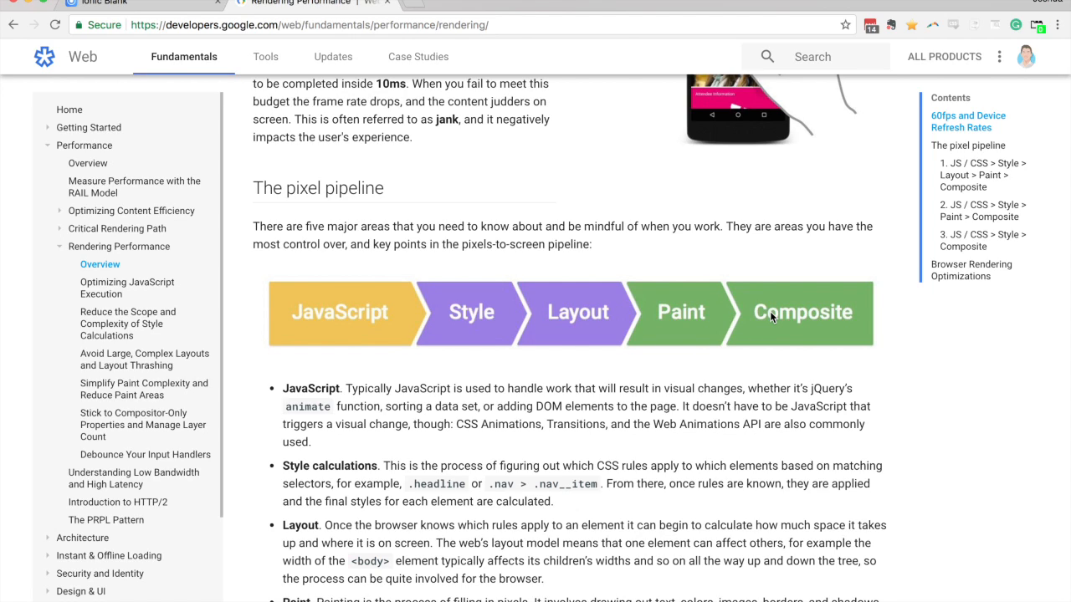
pyautogui.moveTo(566, 241)
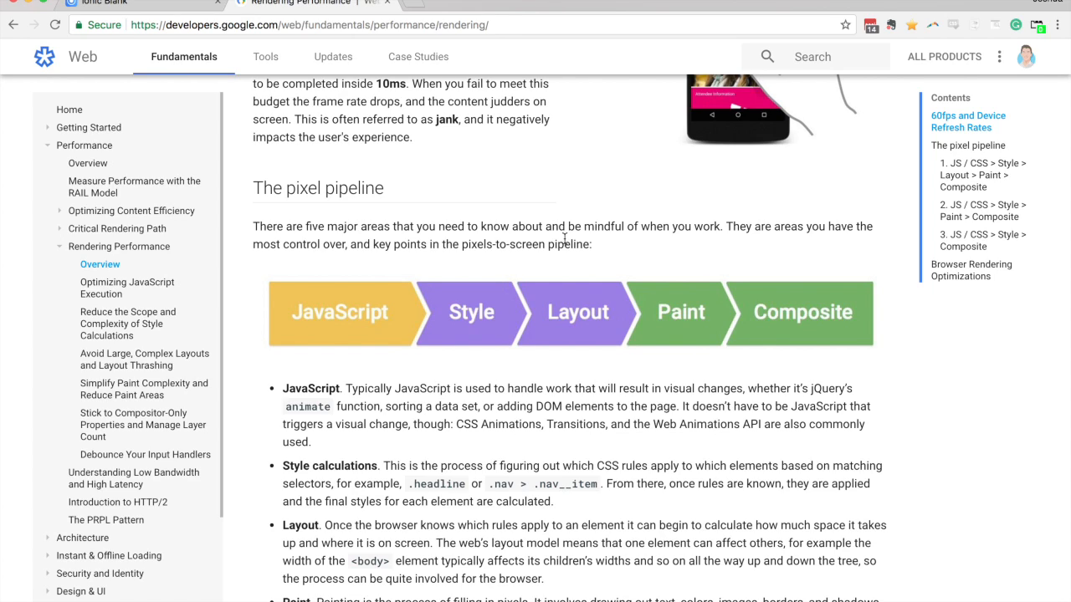
pyautogui.moveTo(569, 291)
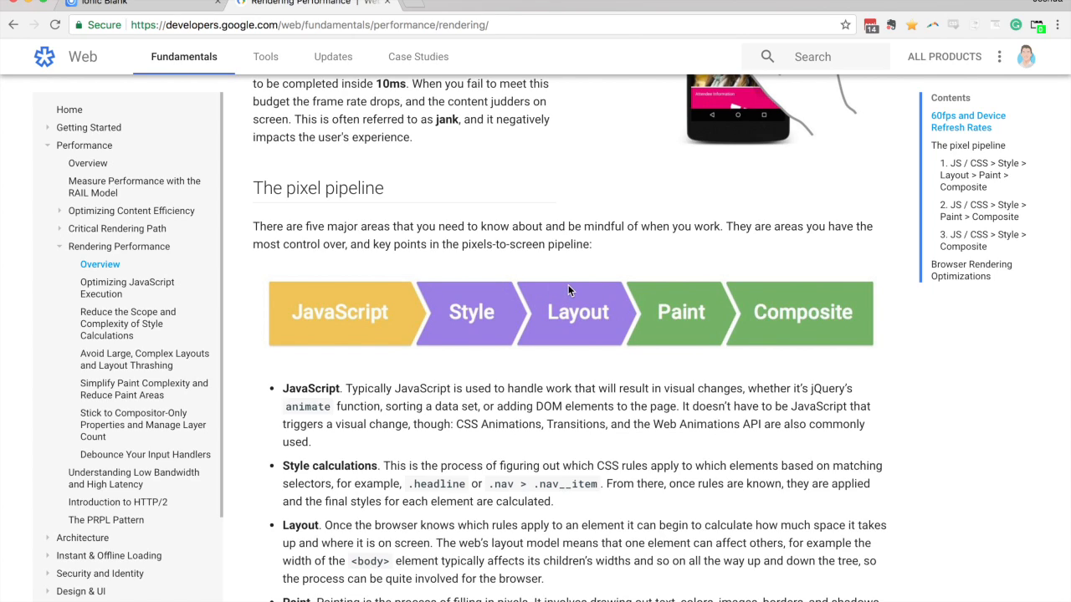
pyautogui.moveTo(600, 325)
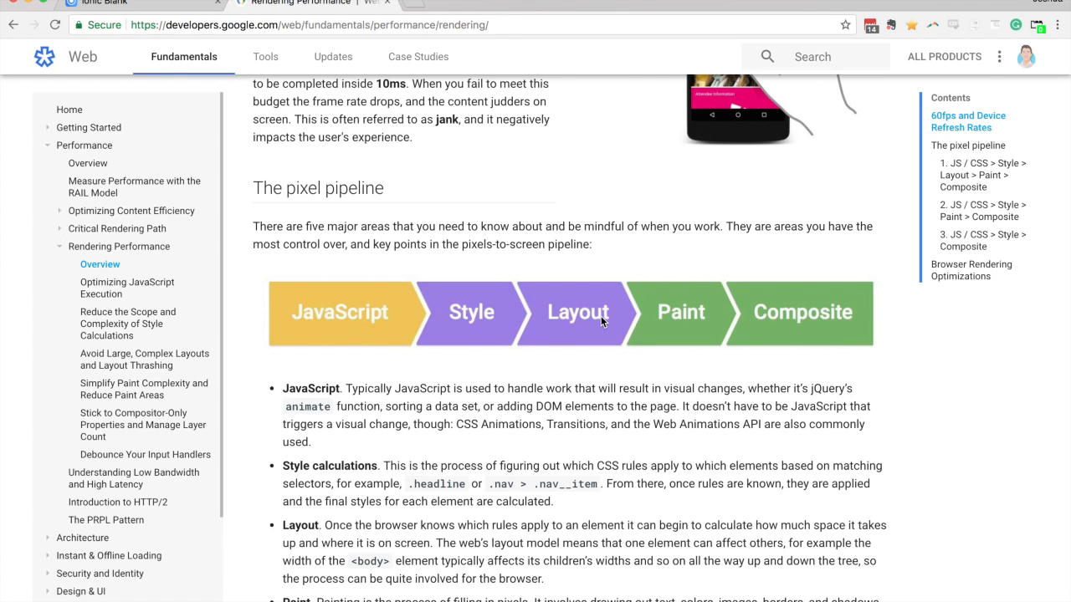
pyautogui.moveTo(562, 314)
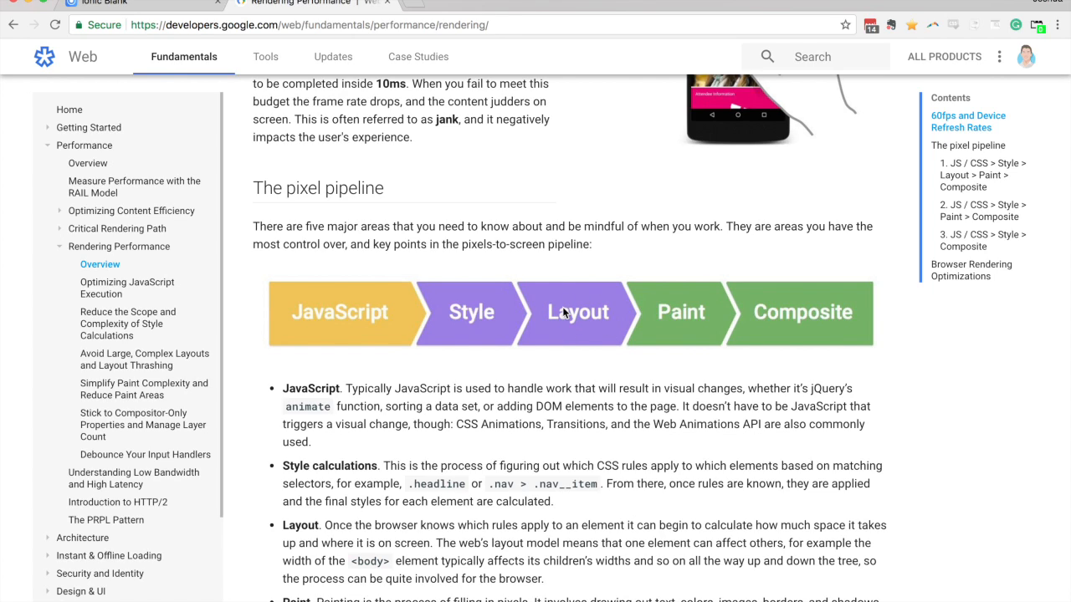
pyautogui.moveTo(592, 325)
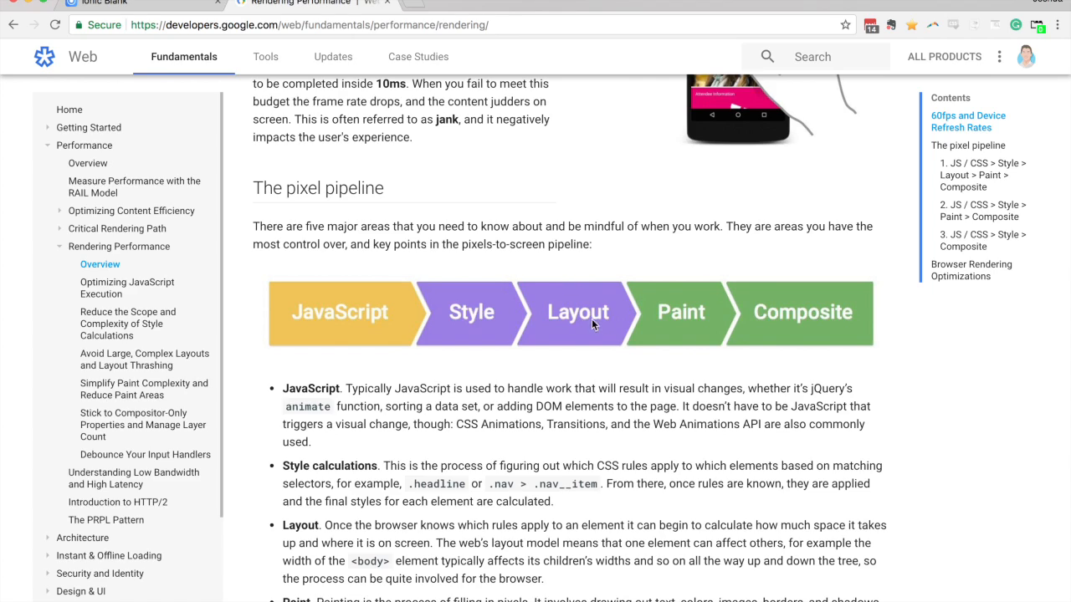
pyautogui.moveTo(830, 310)
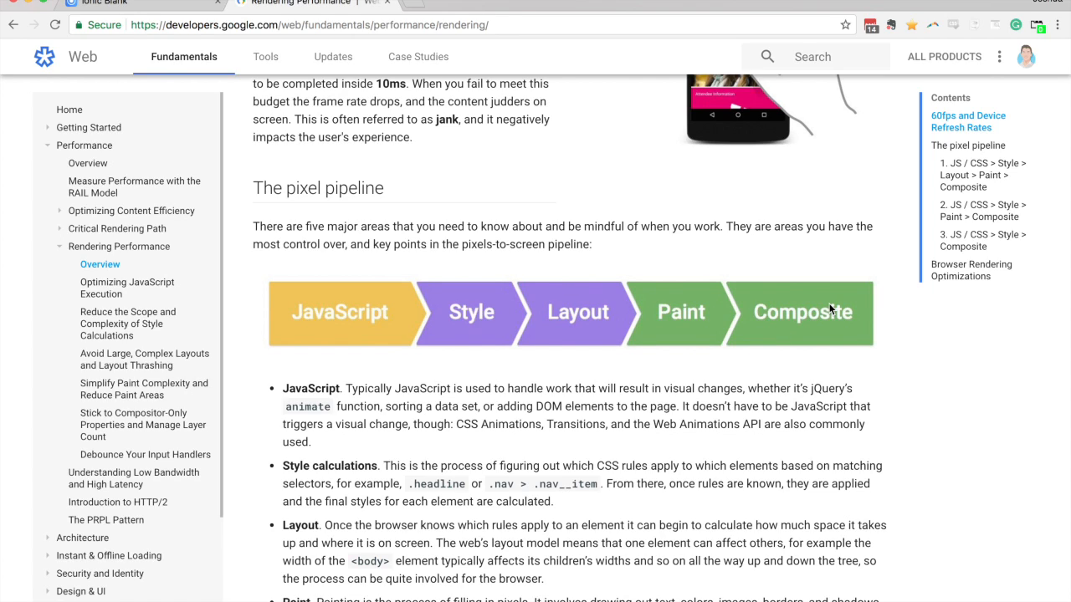
pyautogui.moveTo(666, 268)
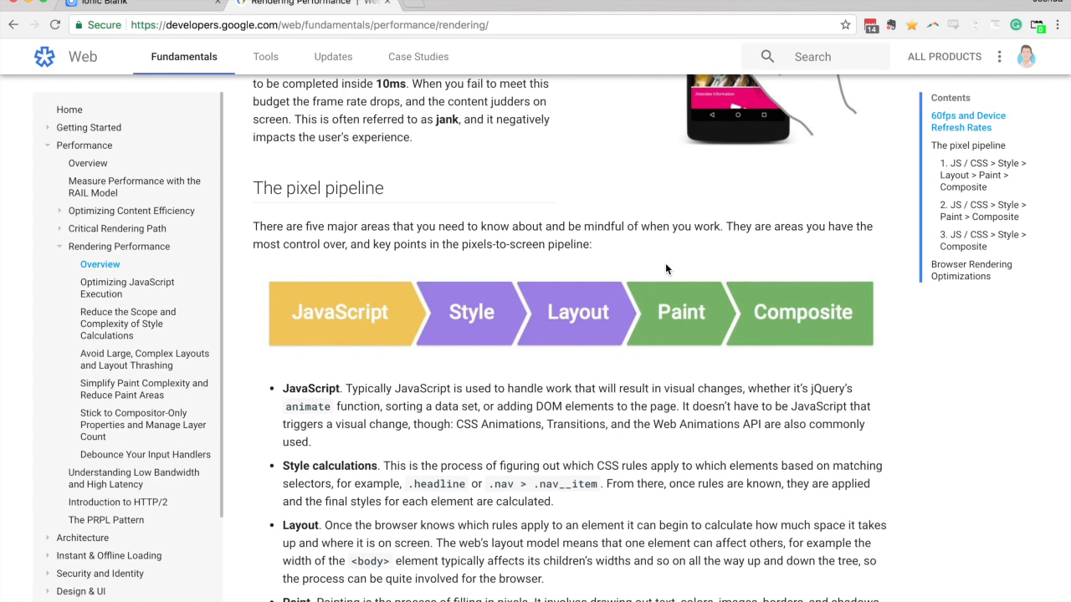
pyautogui.moveTo(594, 321)
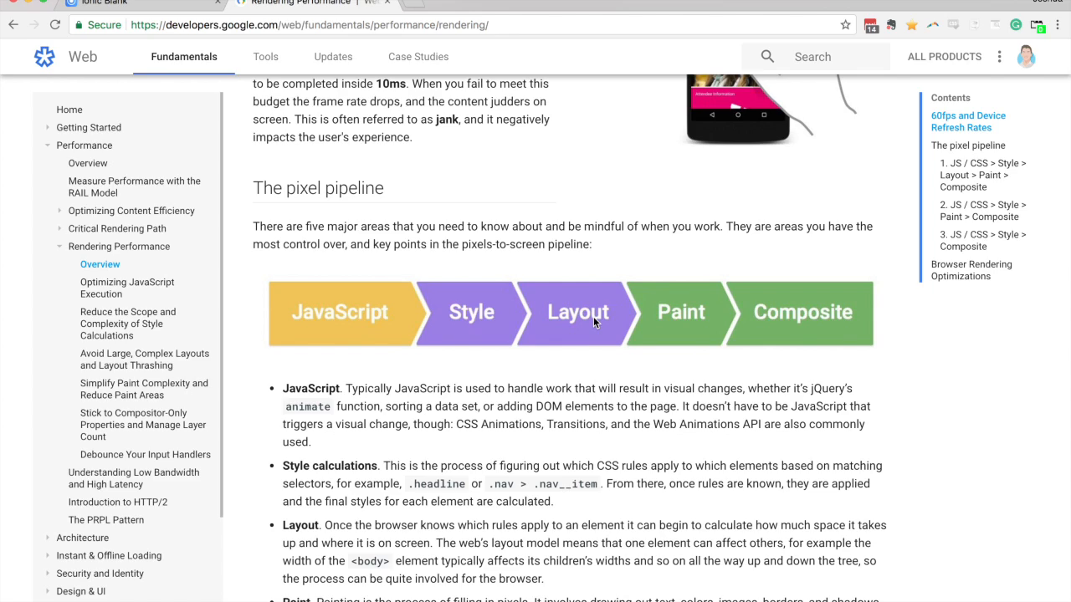
pyautogui.moveTo(708, 325)
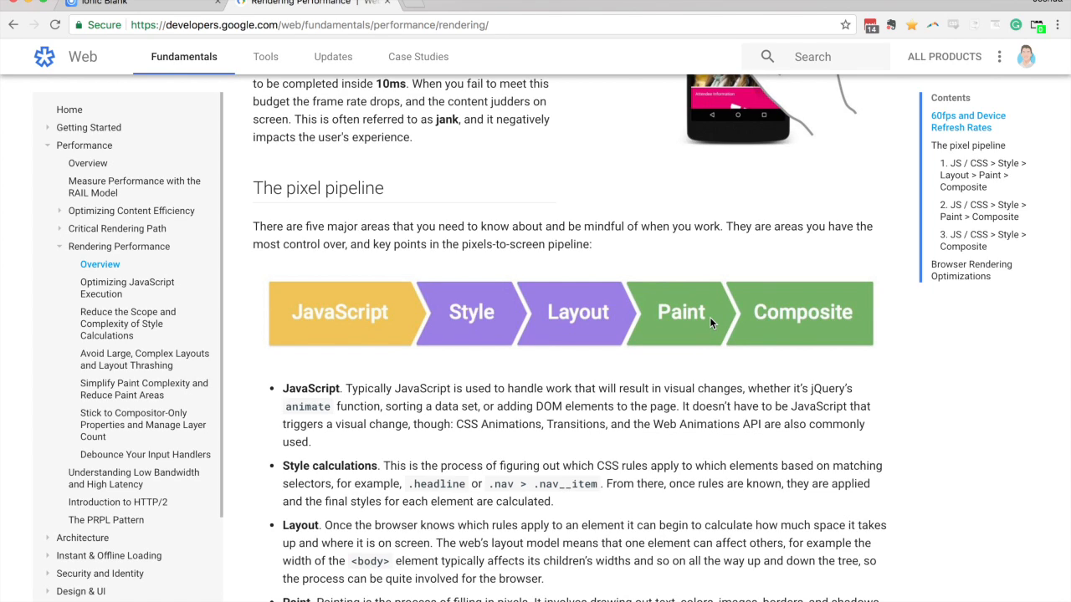
pyautogui.click(109, 3)
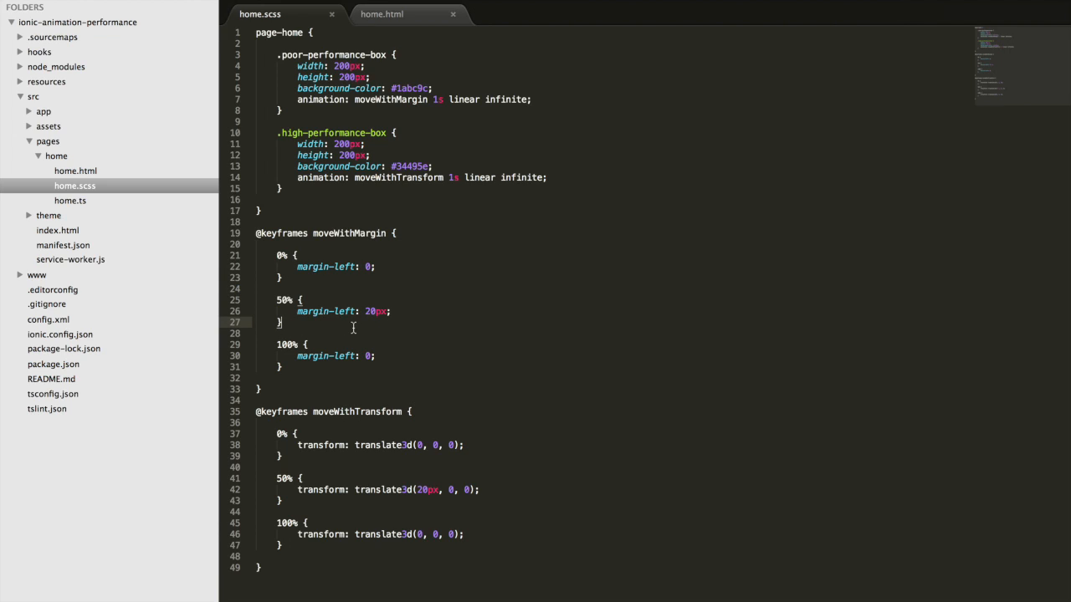
# - Review the moveWithMargin (margin-left) and moveWithTransform (translate3d) keyframes in home.scss
pyautogui.click(366, 354)
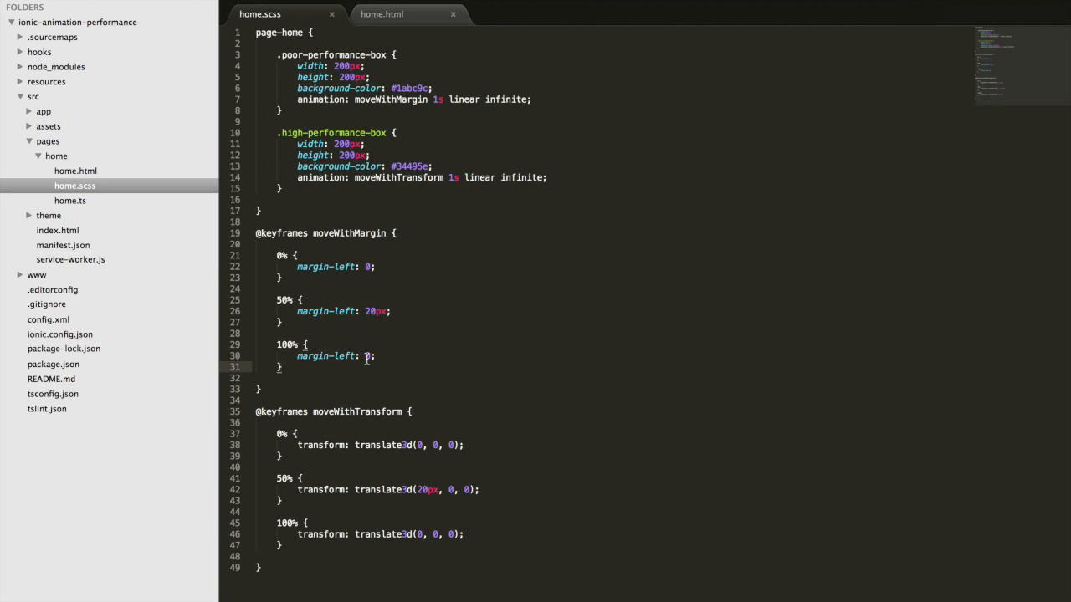
pyautogui.moveTo(348, 489)
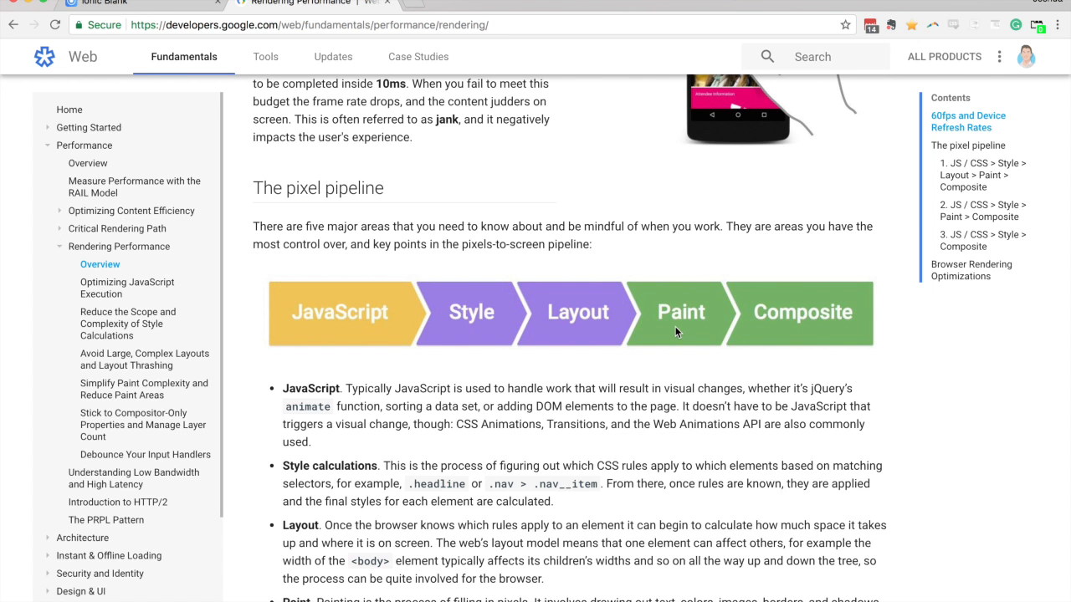
pyautogui.moveTo(661, 314)
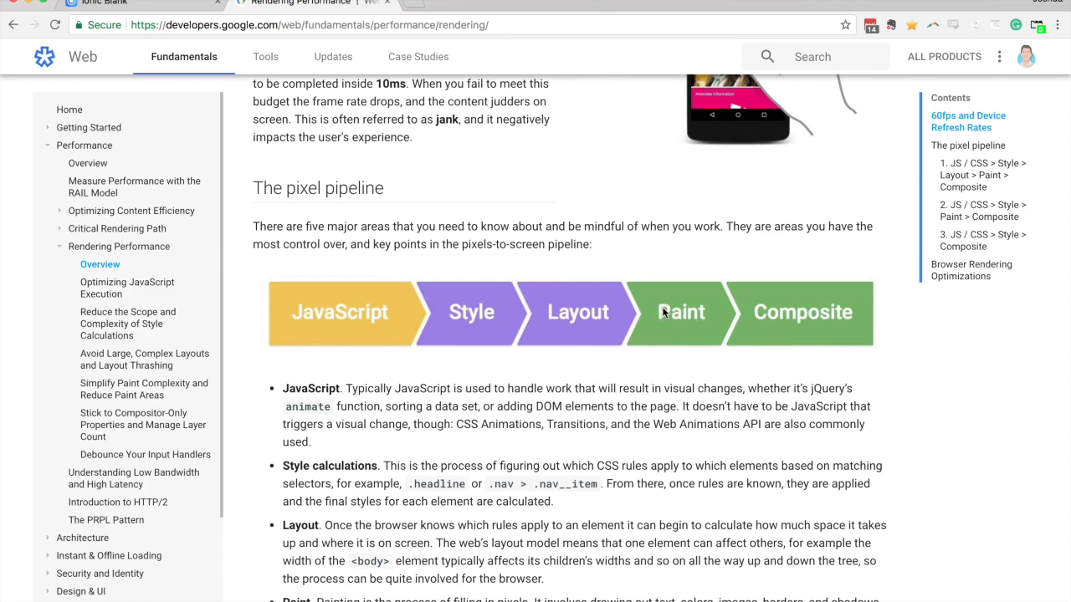
# - Switch to the Ionic Blank app at localhost:8100 with DevTools' Performance panel ready
pyautogui.click(125, 4)
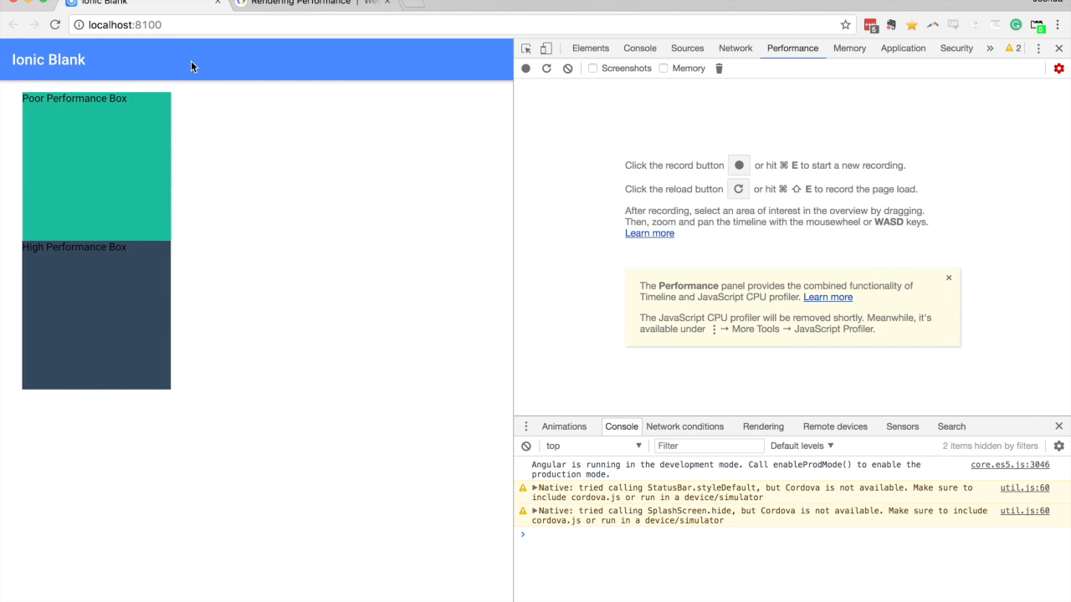
pyautogui.moveTo(776, 72)
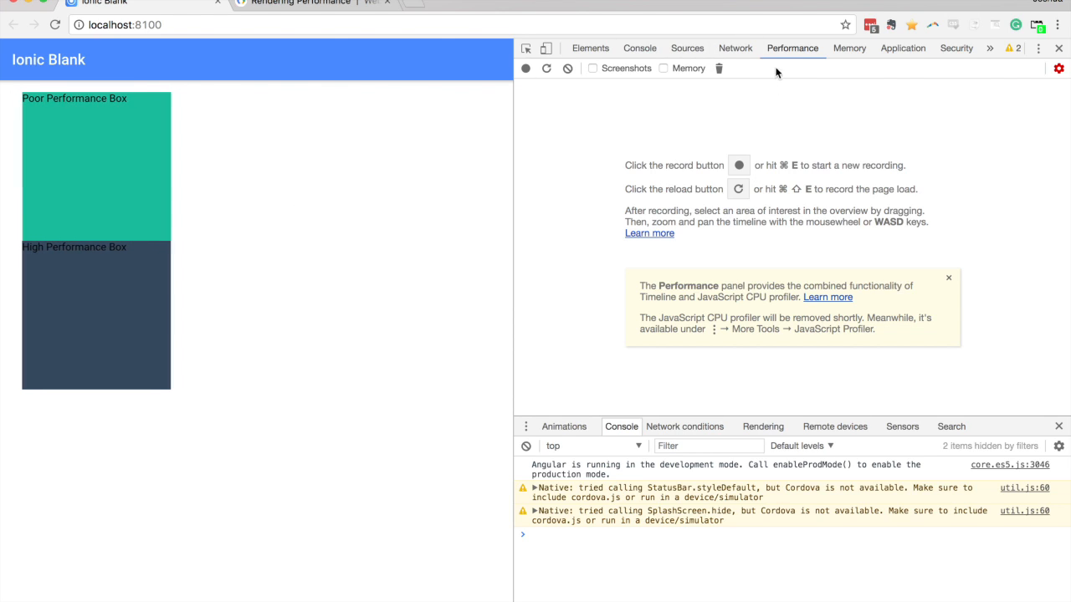
pyautogui.moveTo(709, 165)
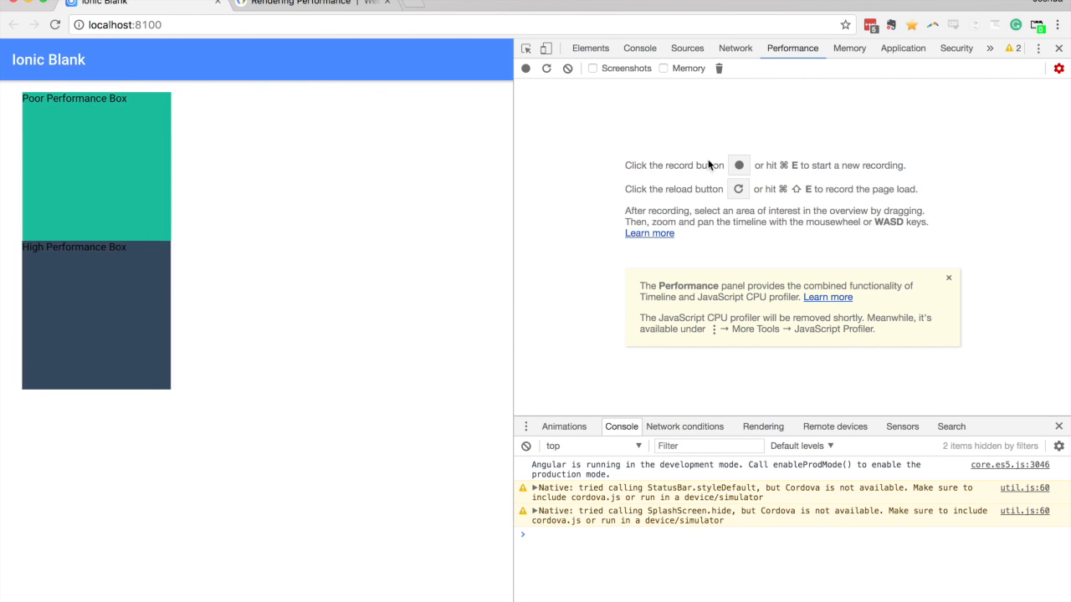
pyautogui.moveTo(134, 305)
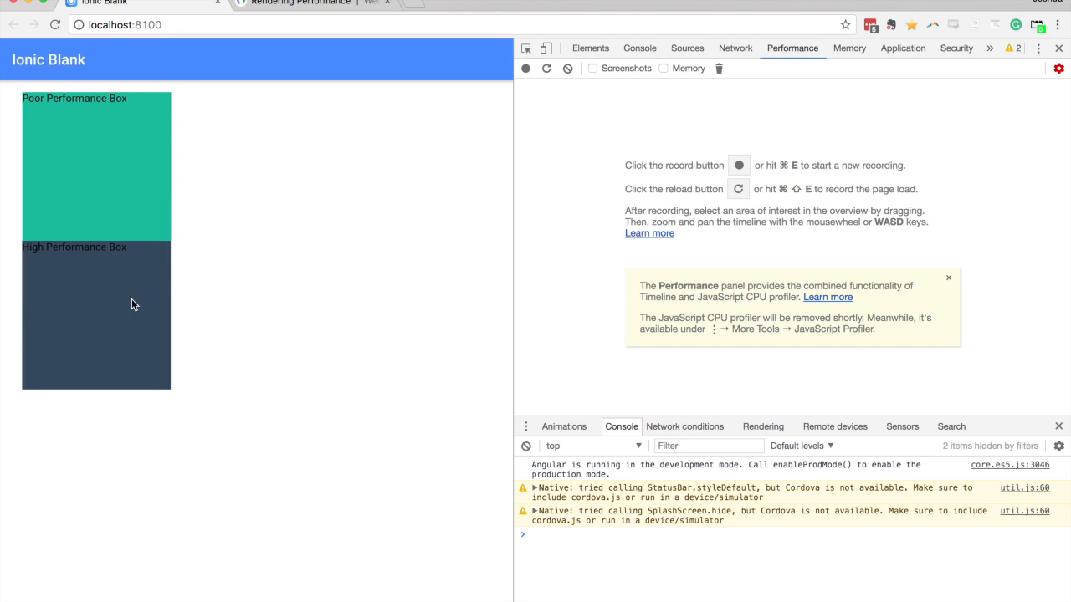
pyautogui.moveTo(178, 244)
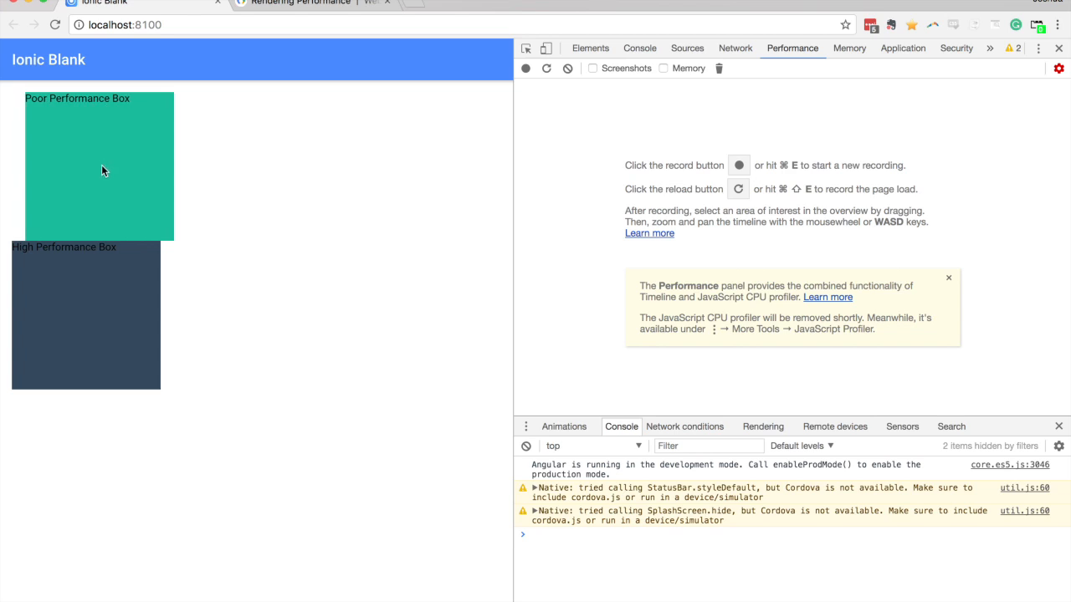
pyautogui.moveTo(279, 159)
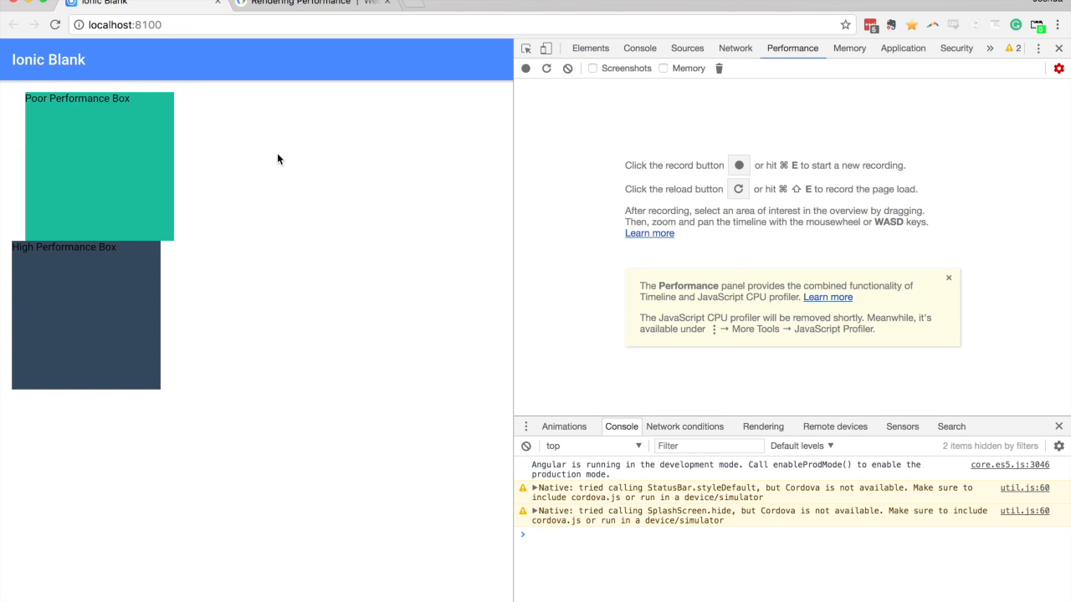
pyautogui.moveTo(525, 68)
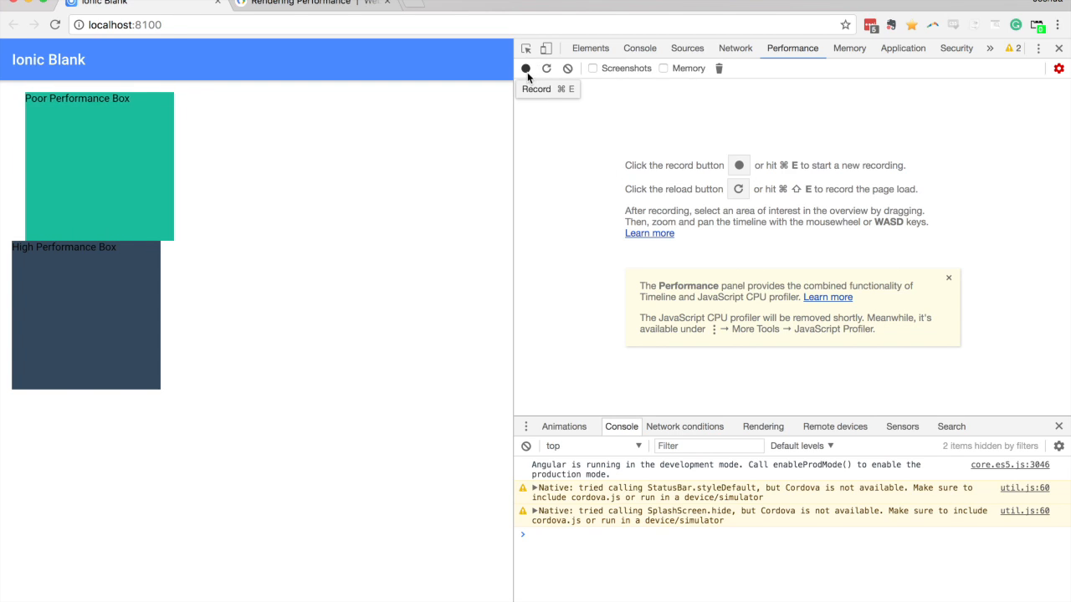
# - Record a performance profile of the animating boxes and load its Rendering, Painting and Layout timeline
pyautogui.click(526, 69)
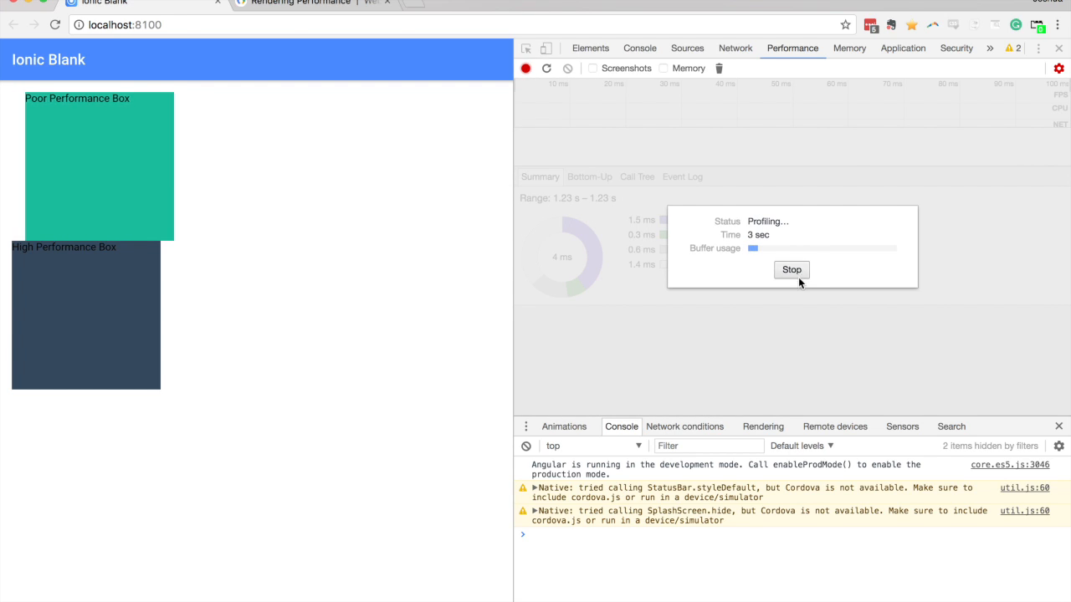
pyautogui.click(791, 270)
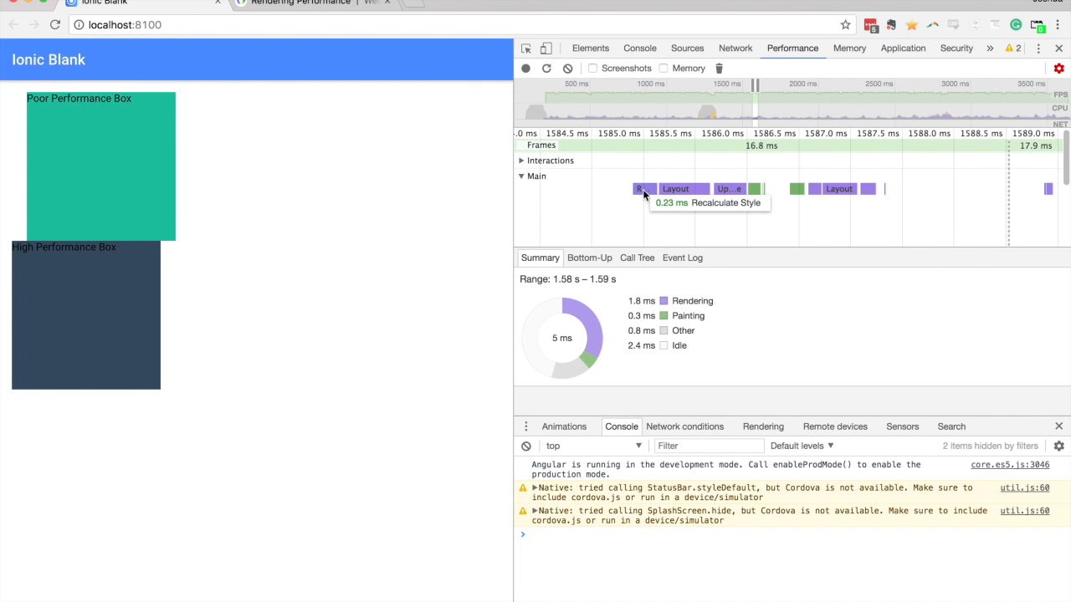
pyautogui.moveTo(756, 200)
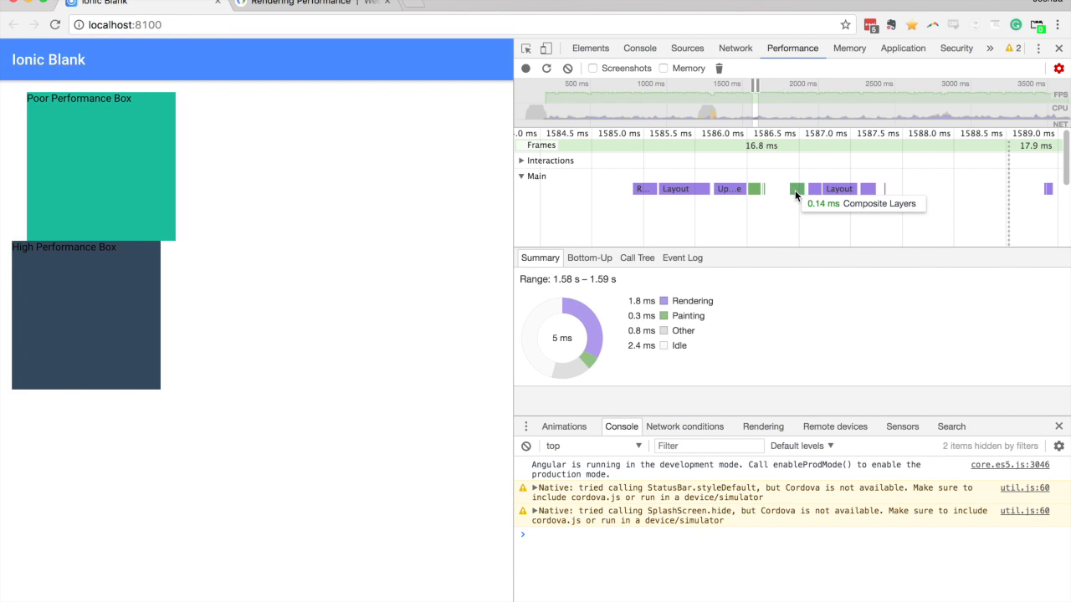
pyautogui.moveTo(609, 243)
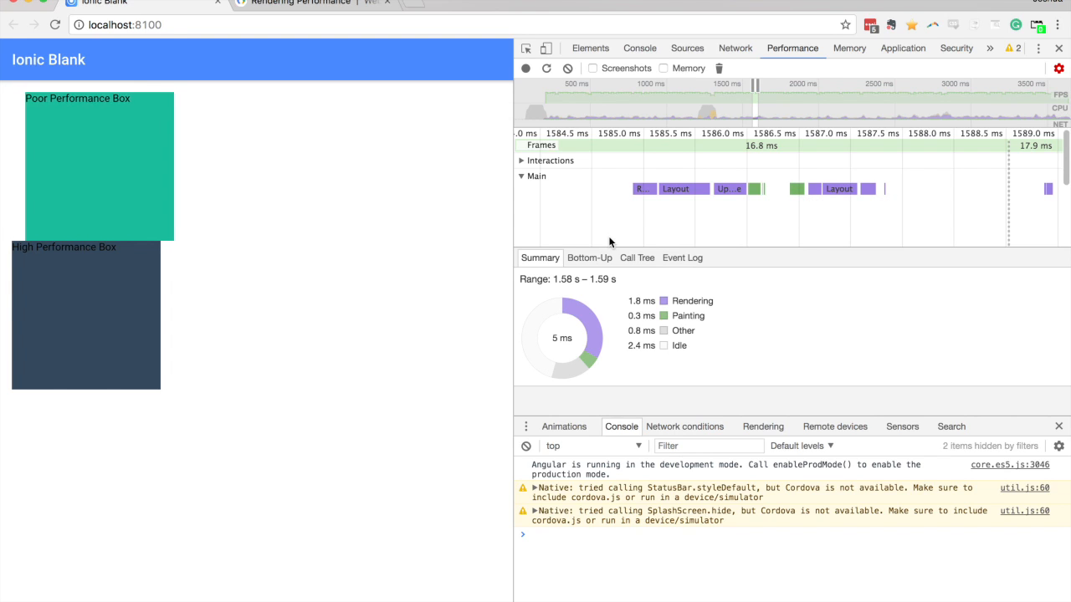
pyautogui.moveTo(602, 228)
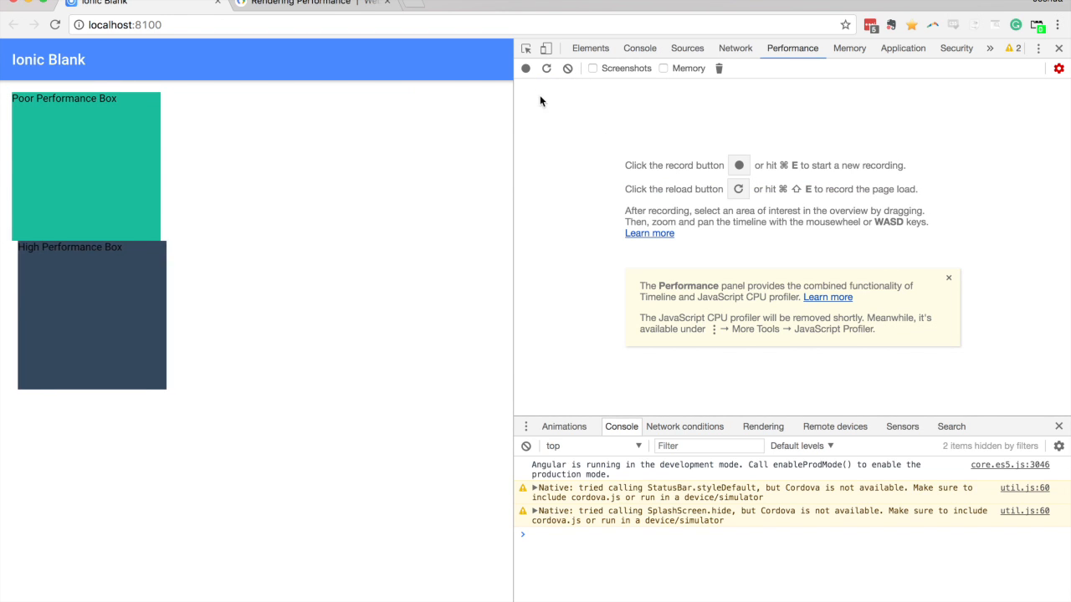
# - Capture a second performance recording and expand its GPU track beneath the Main thread
pyautogui.click(525, 69)
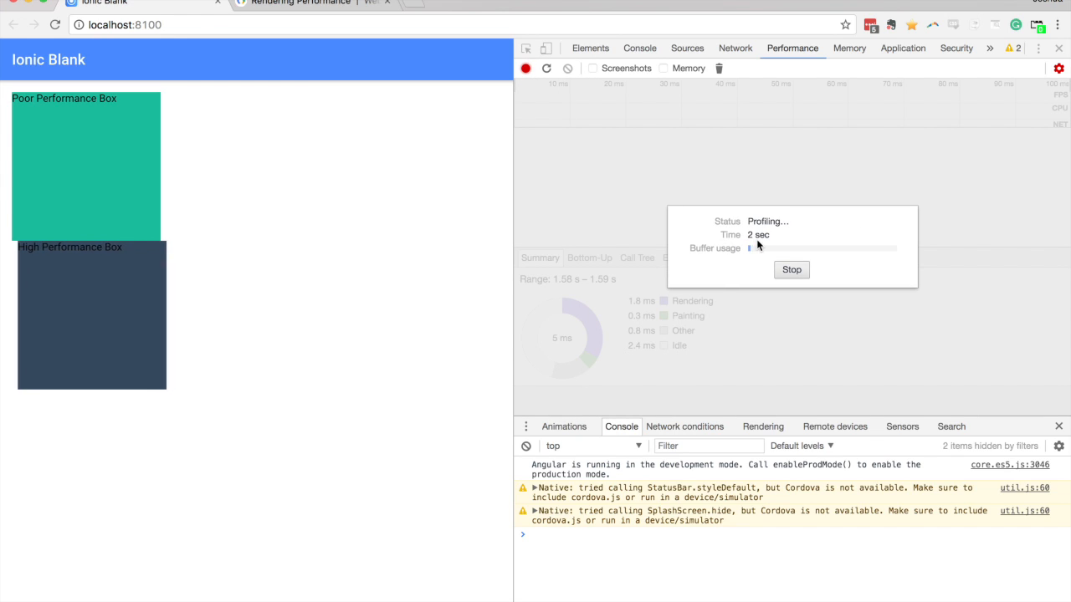
pyautogui.click(789, 269)
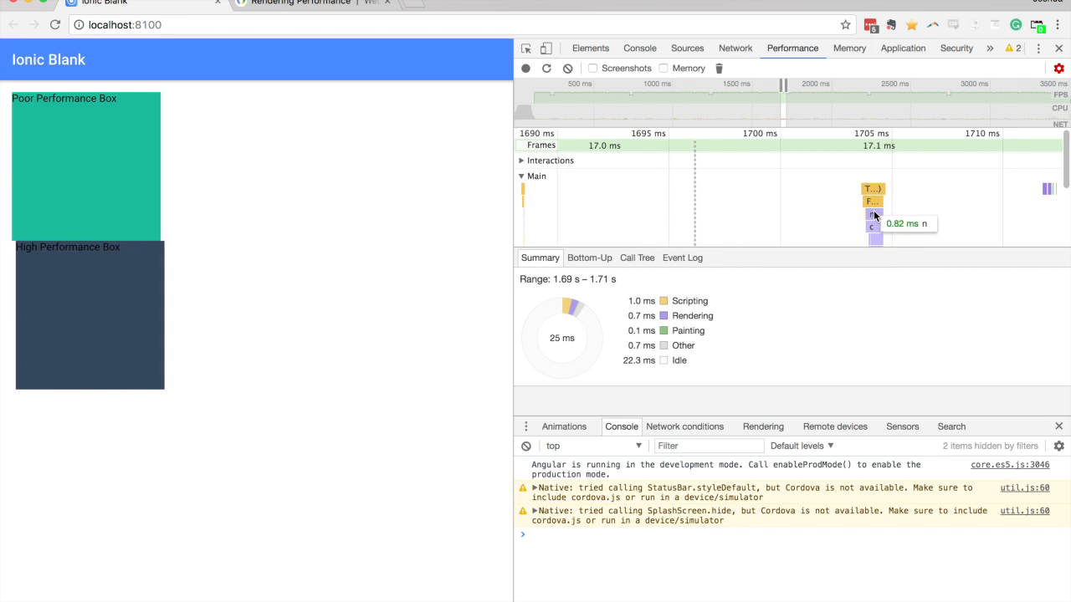
pyautogui.moveTo(873, 189)
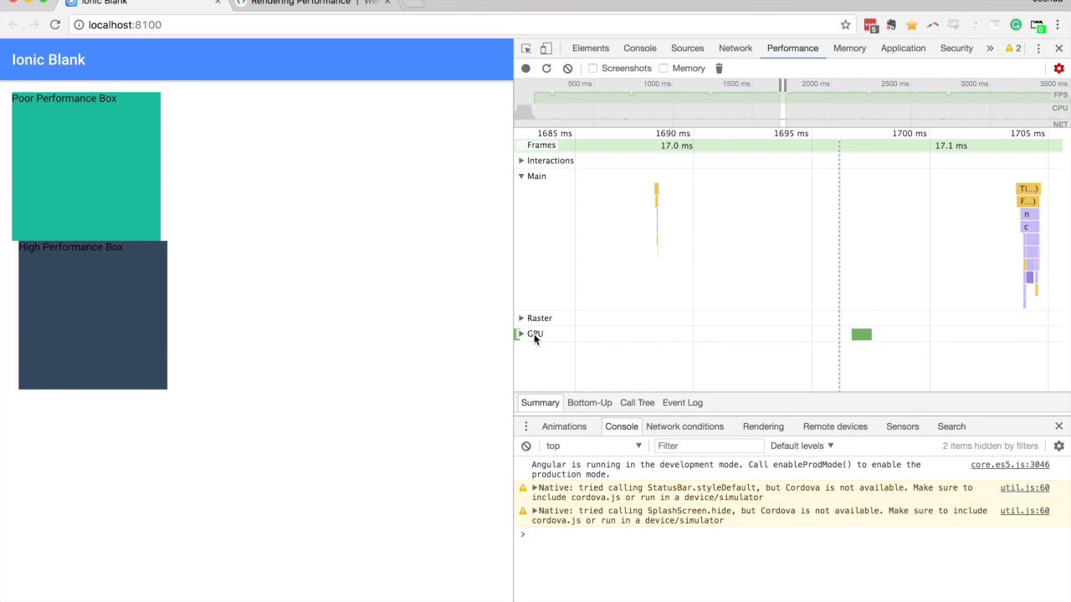
pyautogui.click(519, 333)
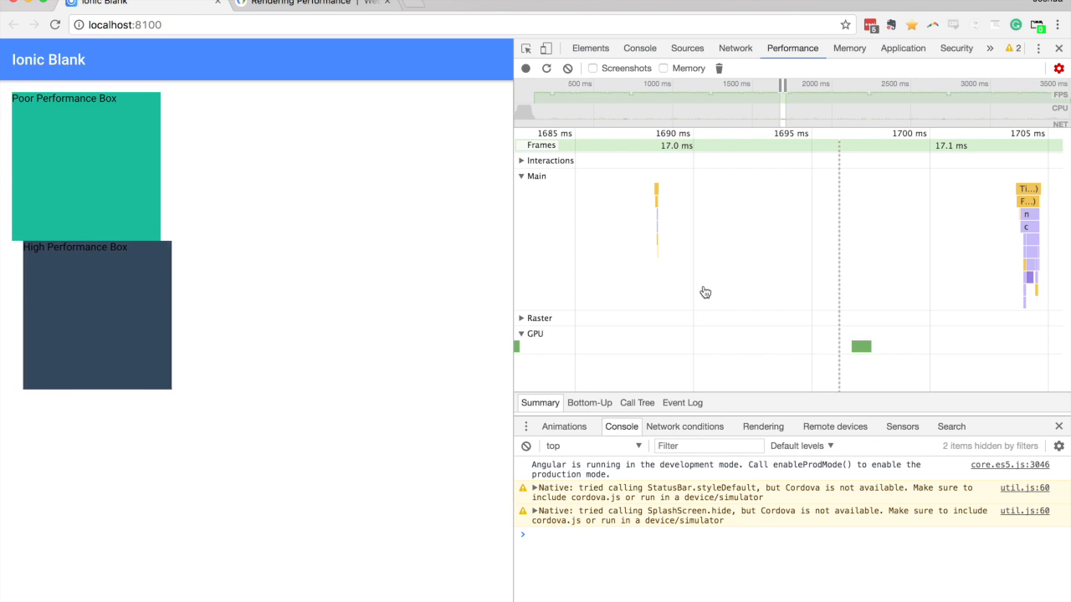
pyautogui.moveTo(597, 360)
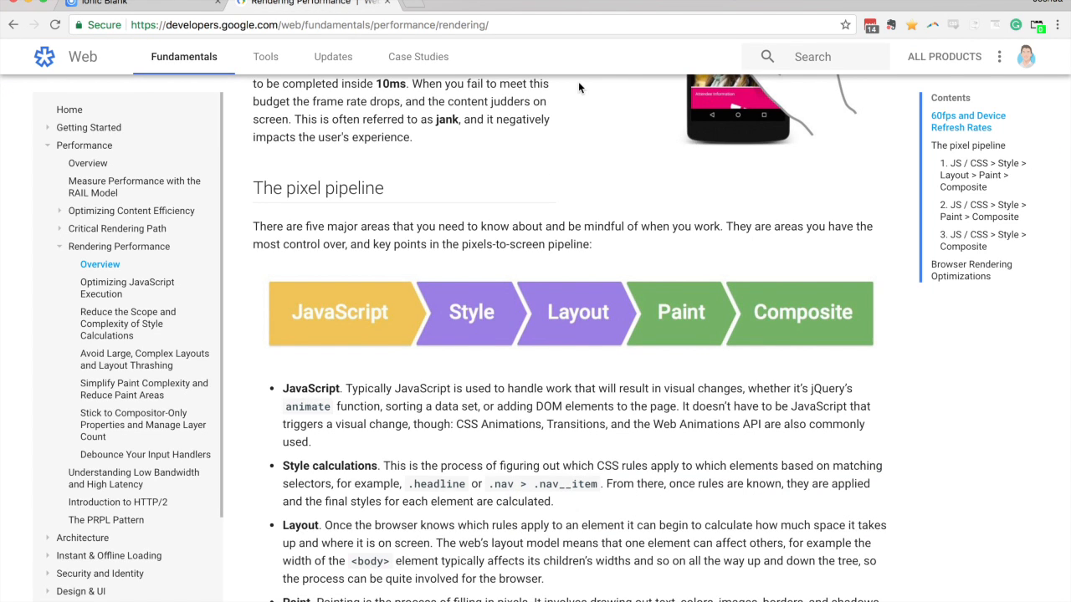
pyautogui.moveTo(679, 326)
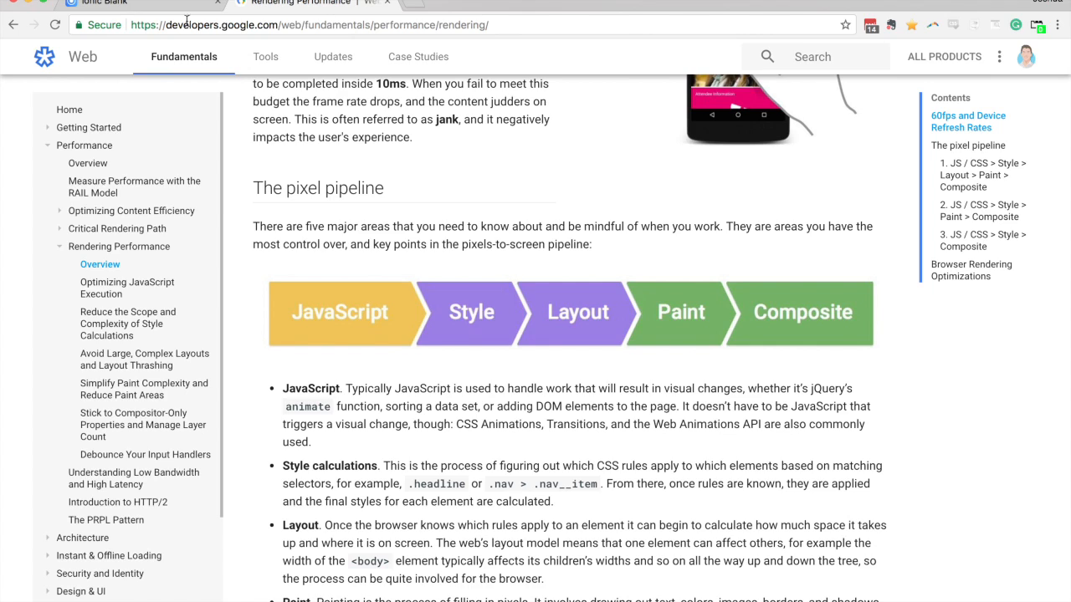
pyautogui.click(133, 3)
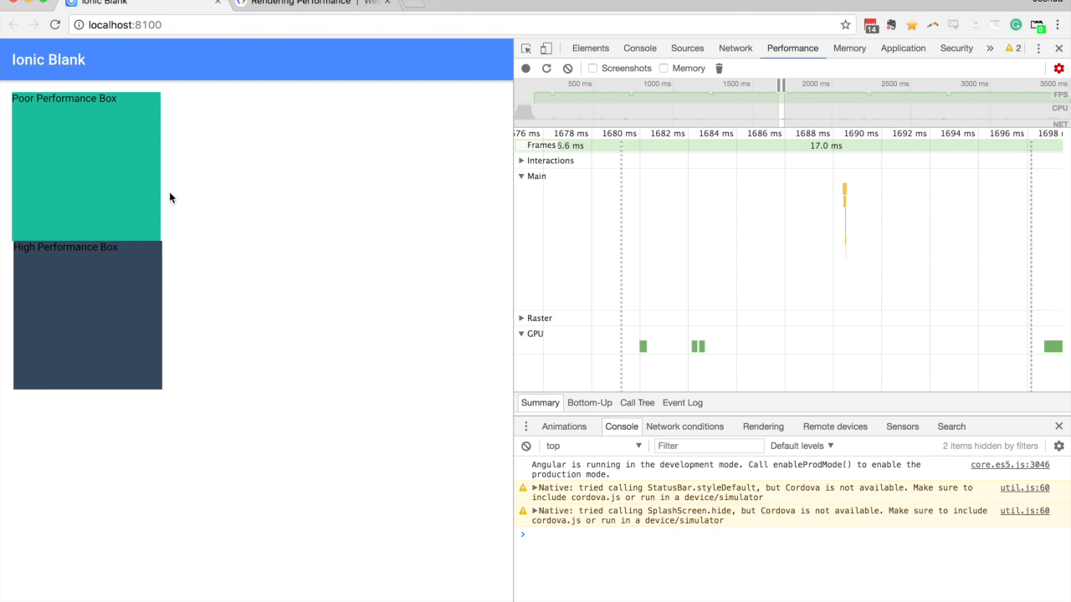
pyautogui.moveTo(143, 187)
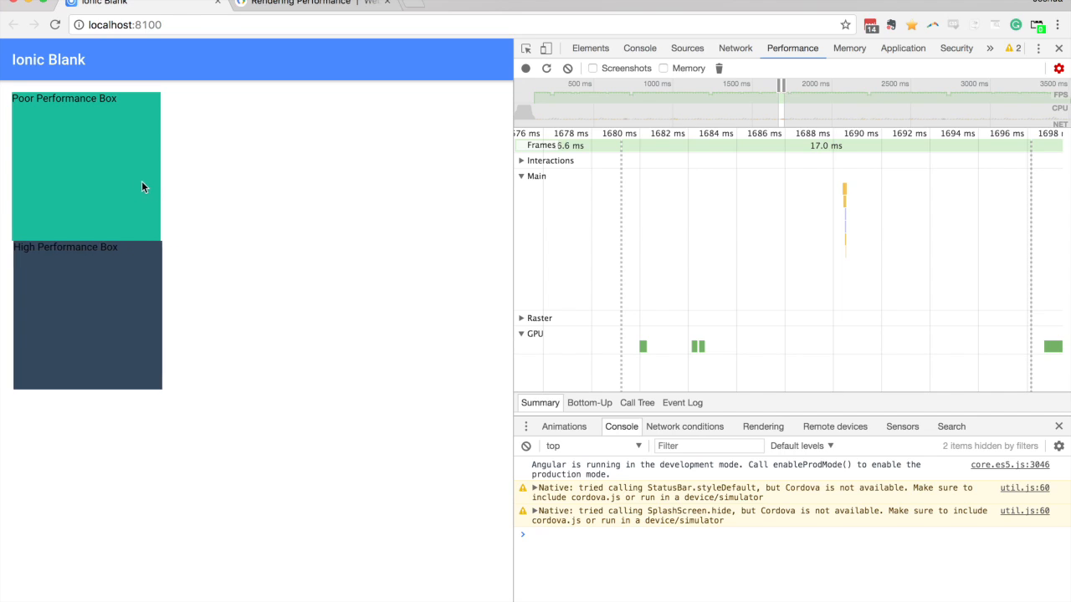
pyautogui.moveTo(191, 149)
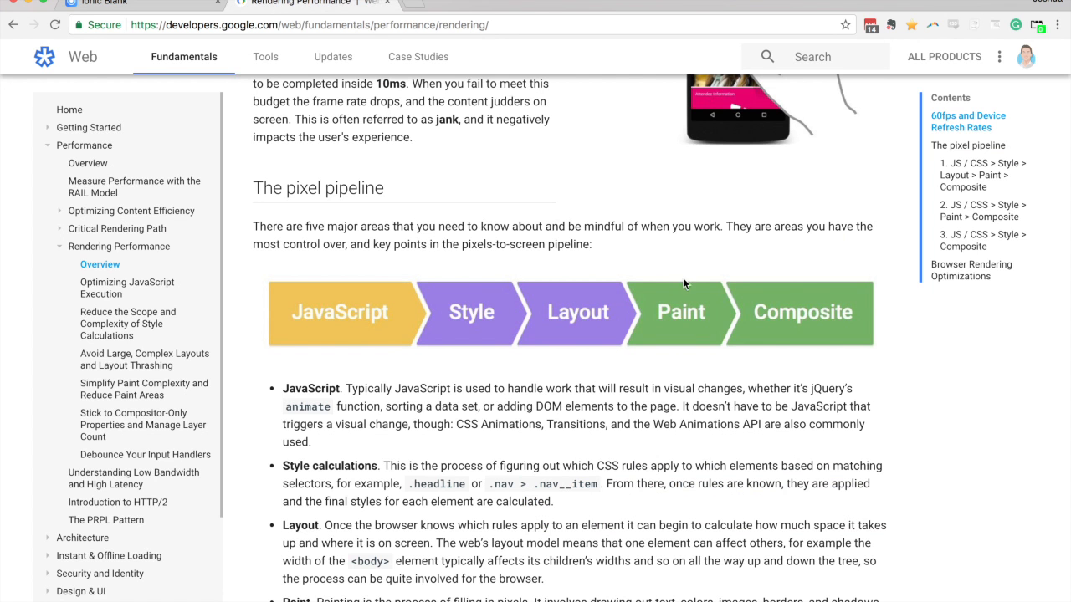
pyautogui.moveTo(606, 324)
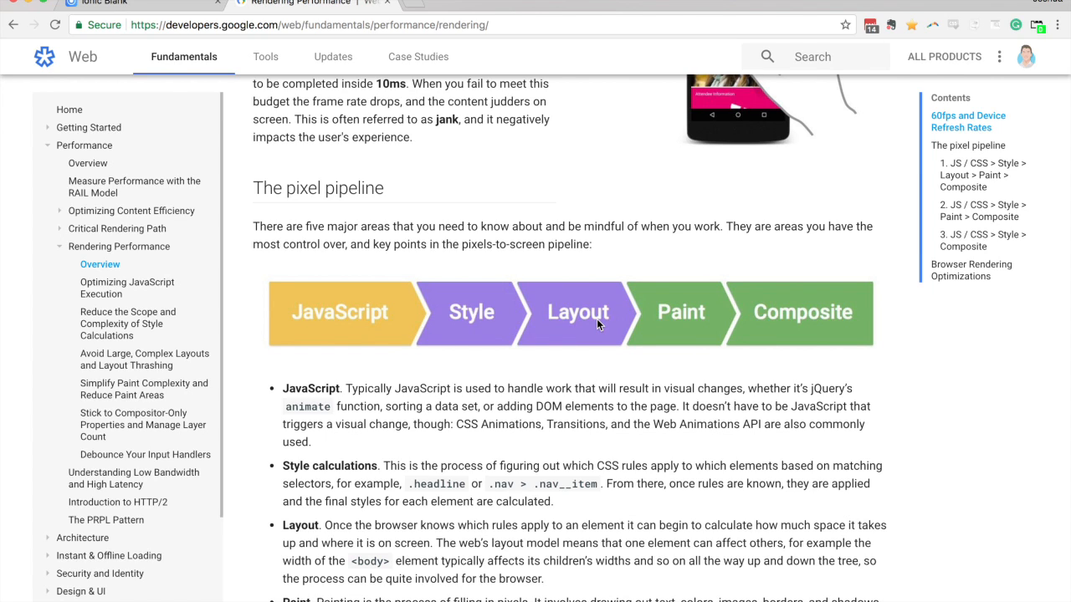
# - Alternate between the pixel pipeline article and the Ionic app, ending on the GPU-track recording
pyautogui.scroll(-3)
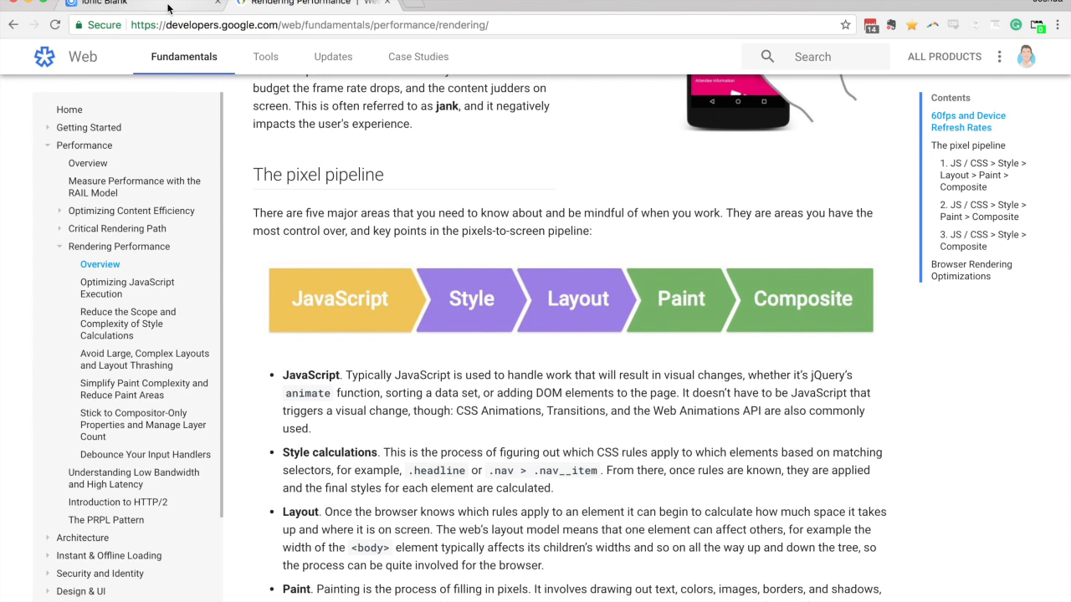
pyautogui.moveTo(585, 294)
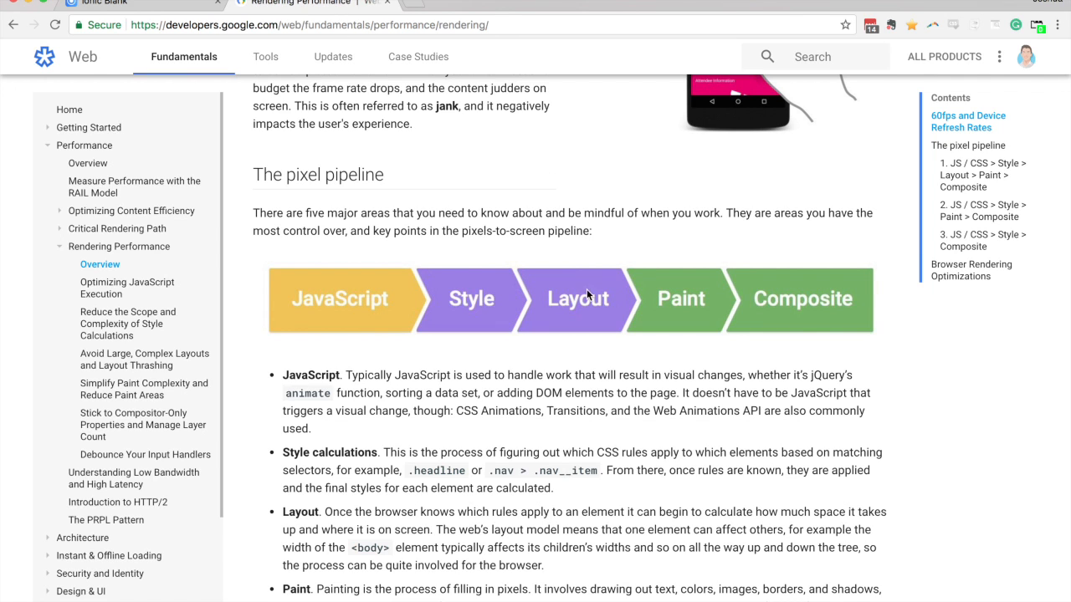
pyautogui.click(109, 4)
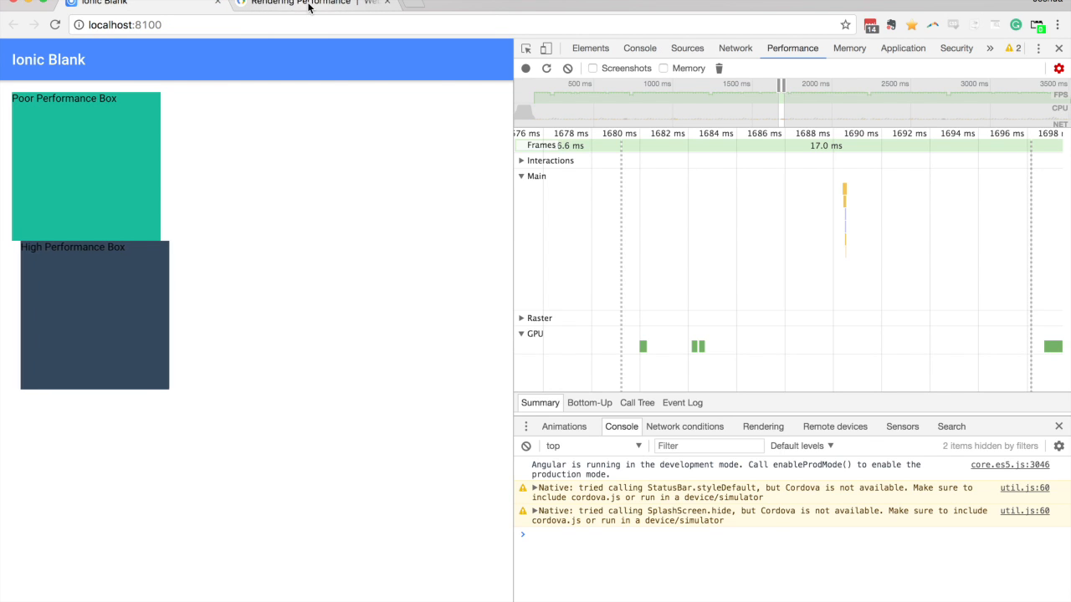
pyautogui.click(301, 3)
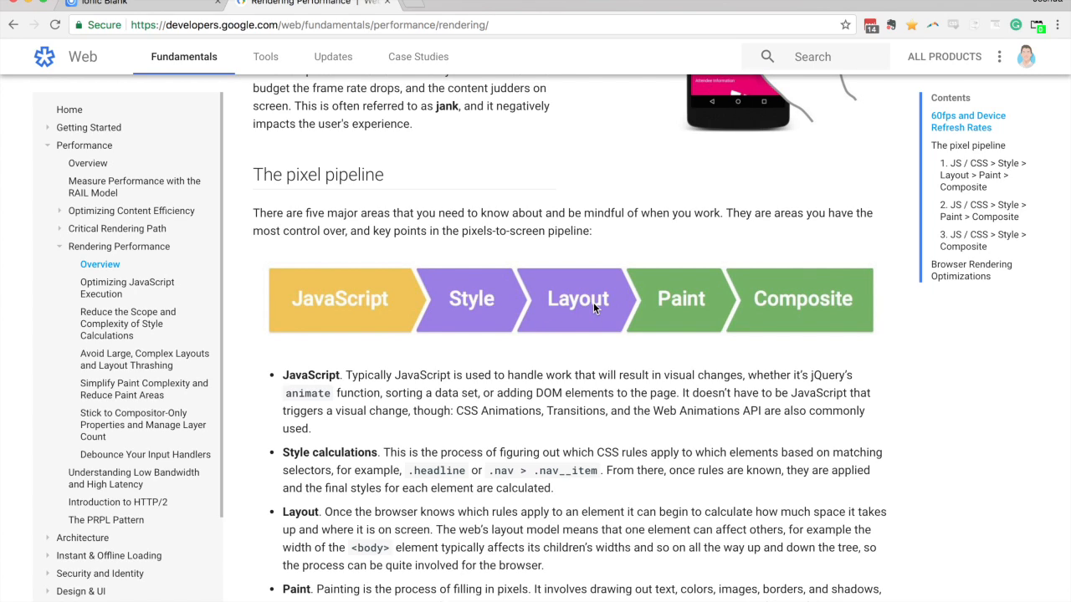
pyautogui.click(133, 3)
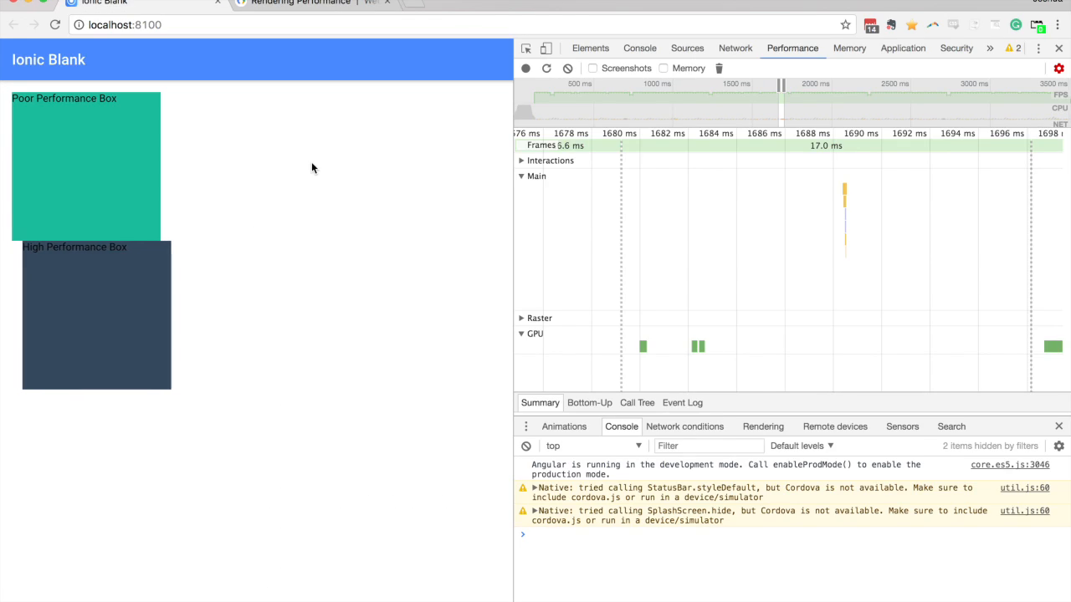
pyautogui.moveTo(402, 120)
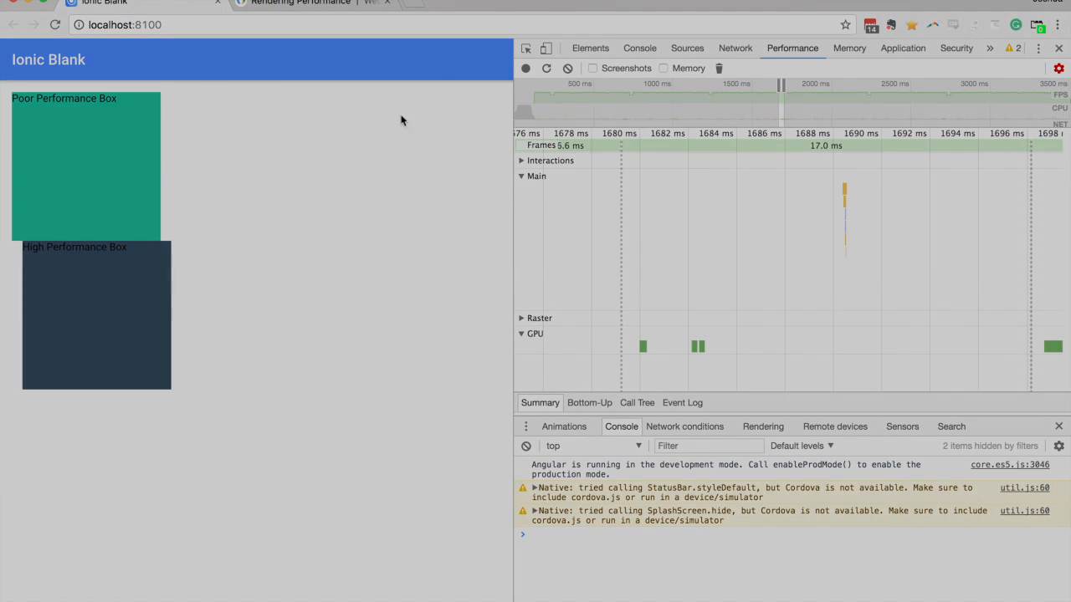